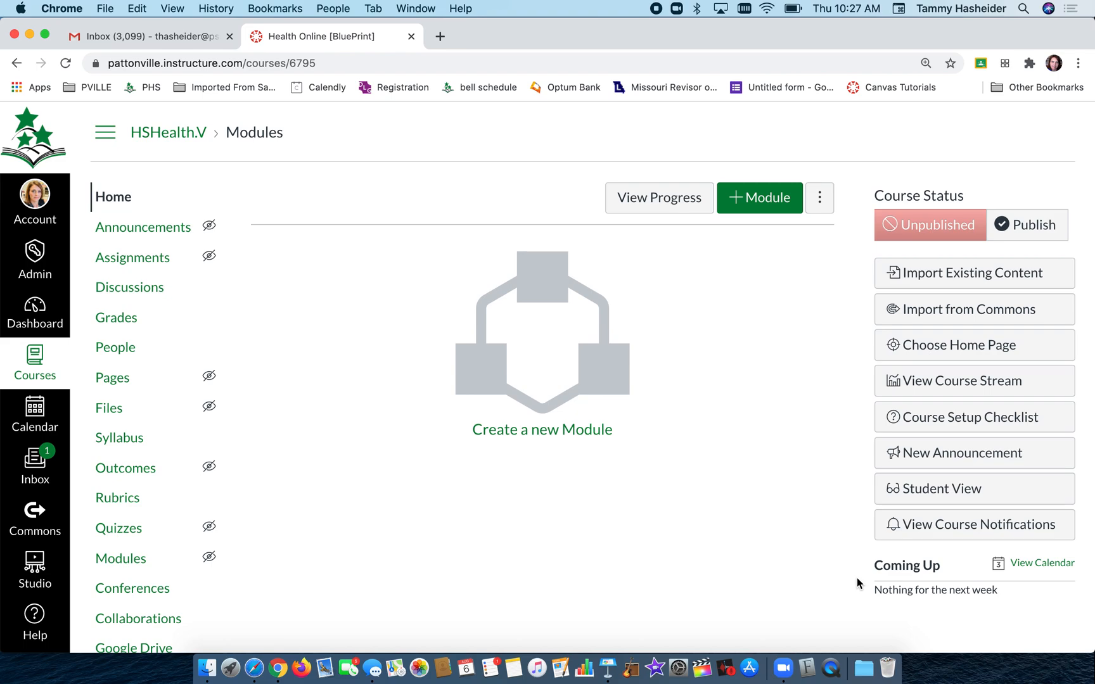
{"action": "mouse_move", "coordinate": [599, 404]}
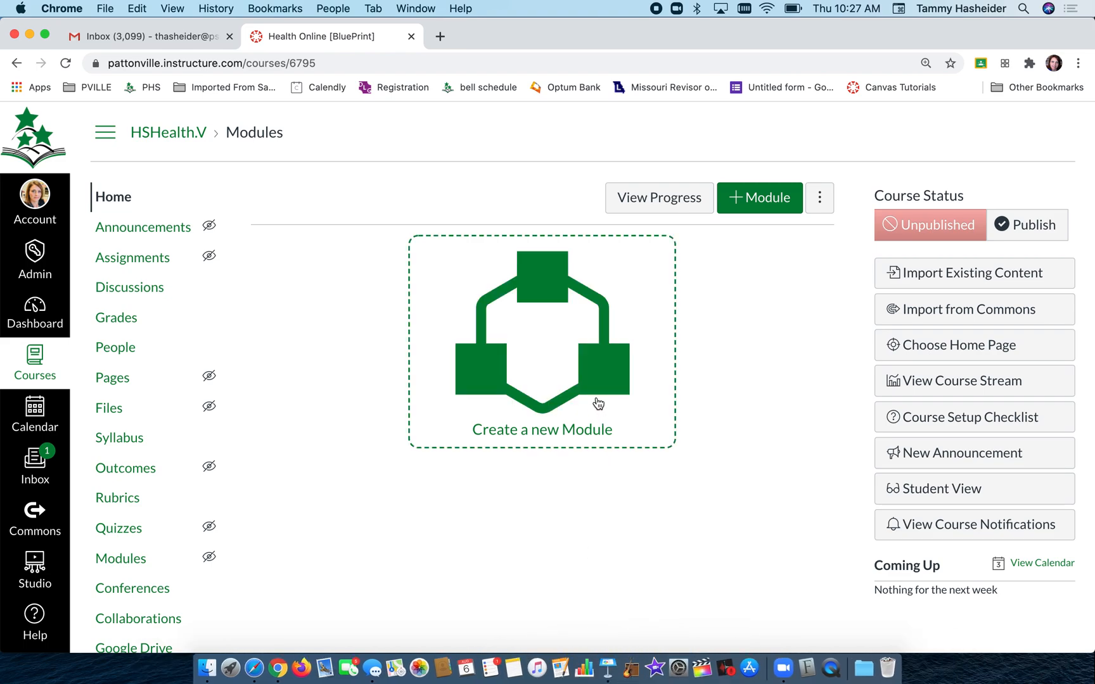
{"action": "mouse_move", "coordinate": [715, 384]}
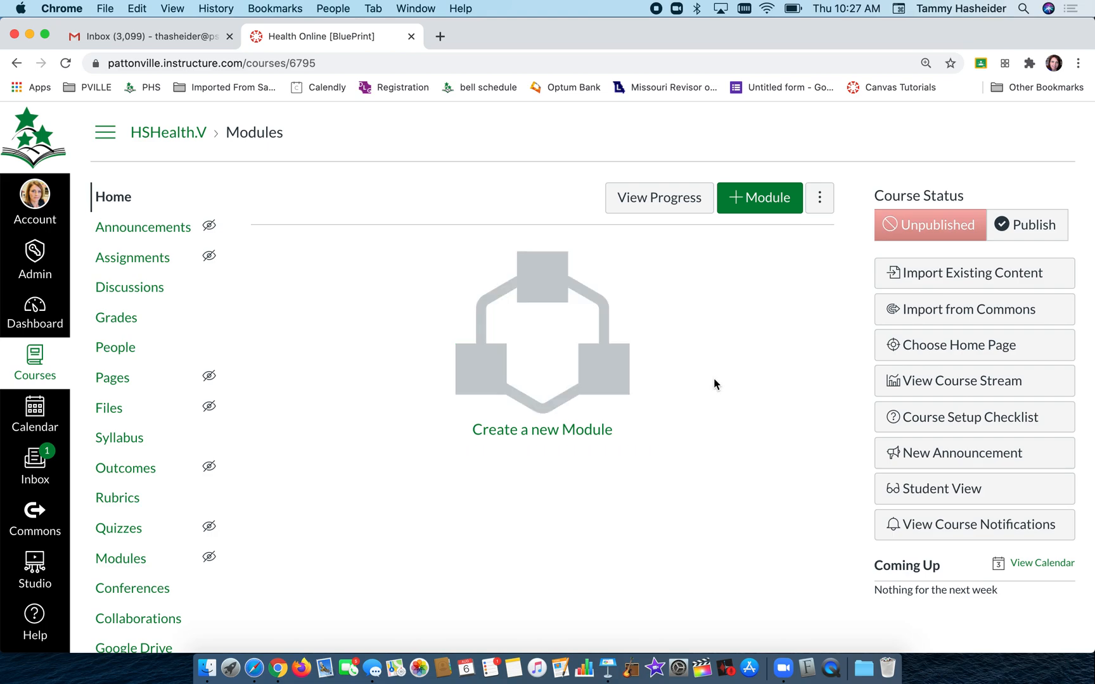
{"action": "mouse_move", "coordinate": [956, 345]}
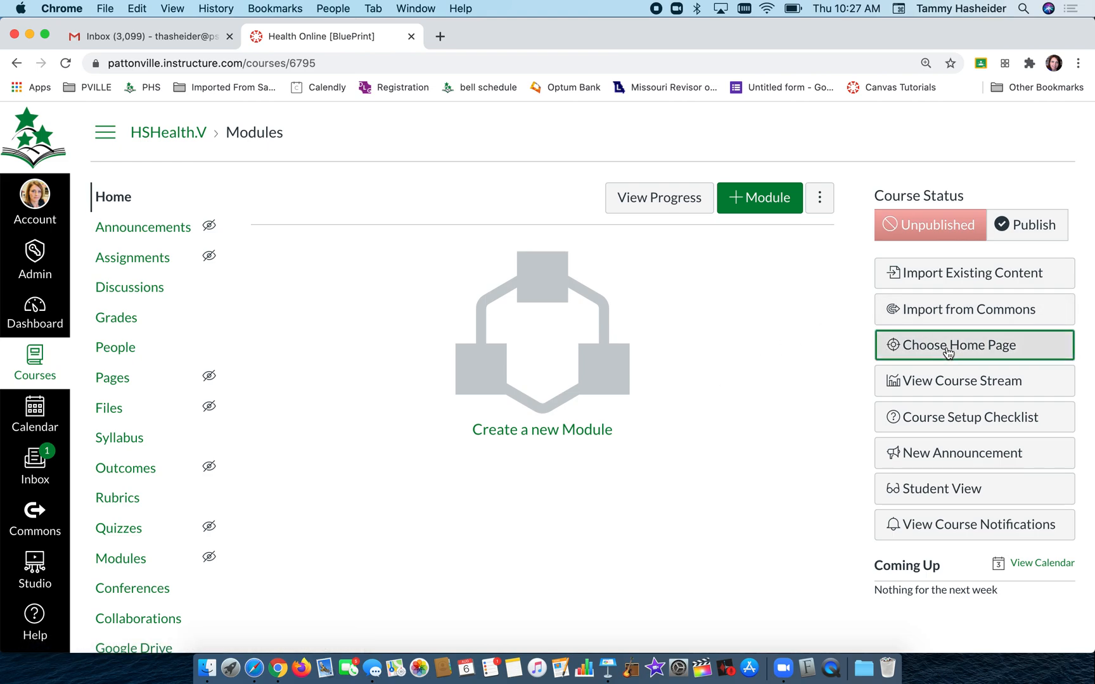
Open the Choose Course Home Page dialog for the HSHealth.V course
{"action": "left_click", "coordinate": [953, 345]}
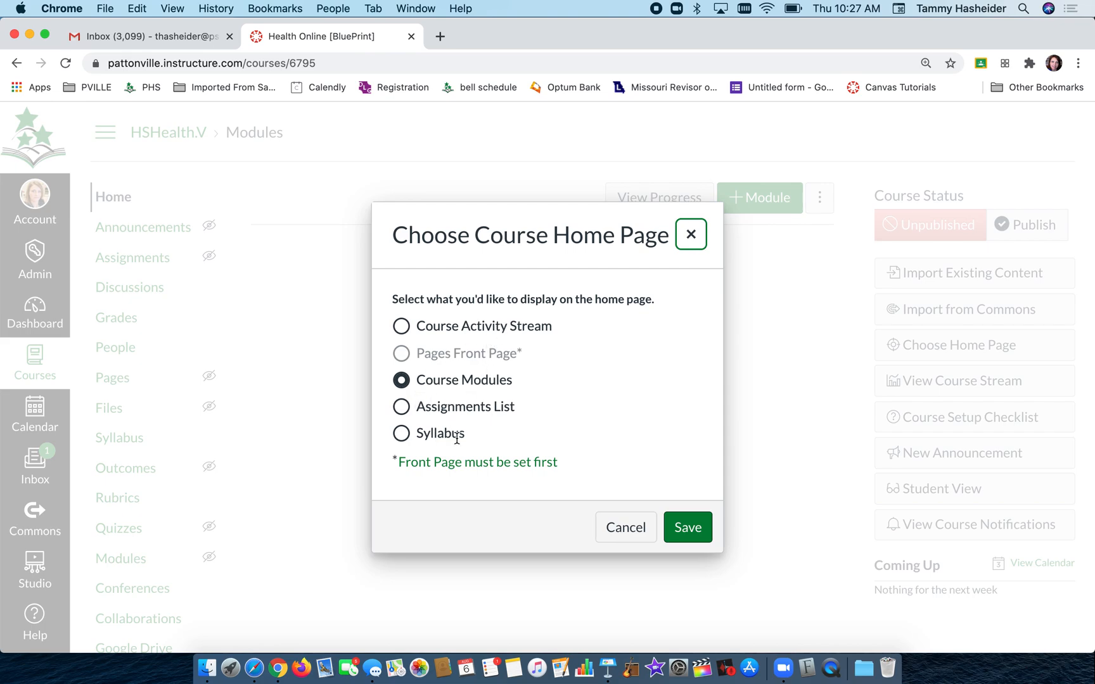
{"action": "mouse_move", "coordinate": [446, 366]}
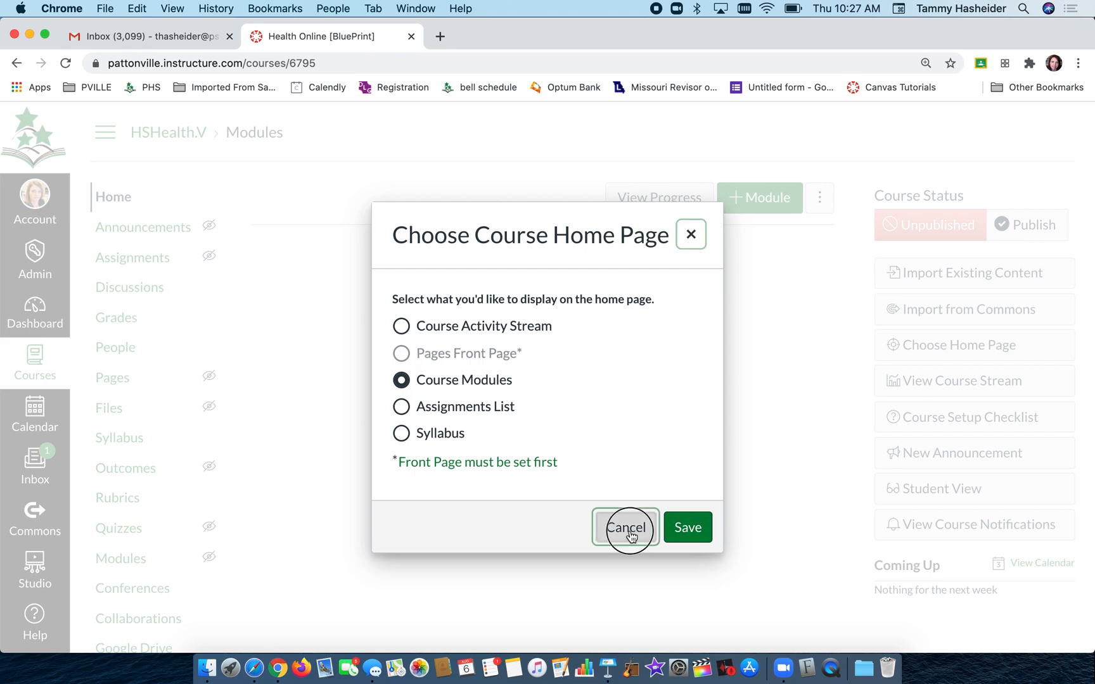
Dismiss the home page dialog unchanged and start a new page from Pages
{"action": "left_click", "coordinate": [625, 528]}
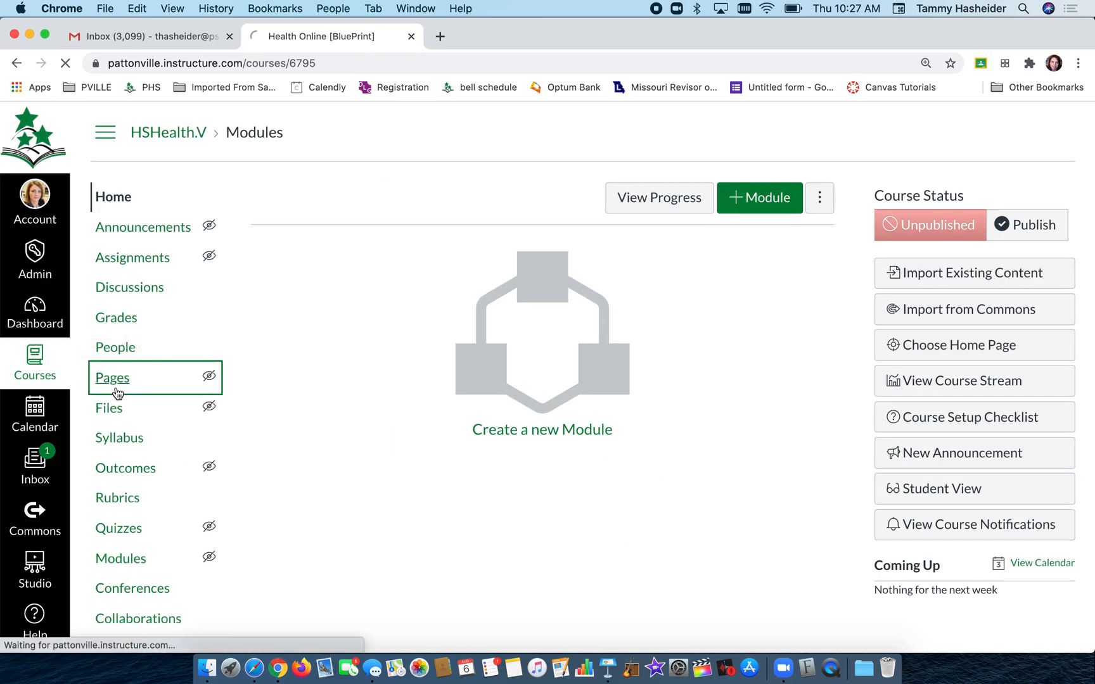
{"action": "left_click", "coordinate": [112, 377]}
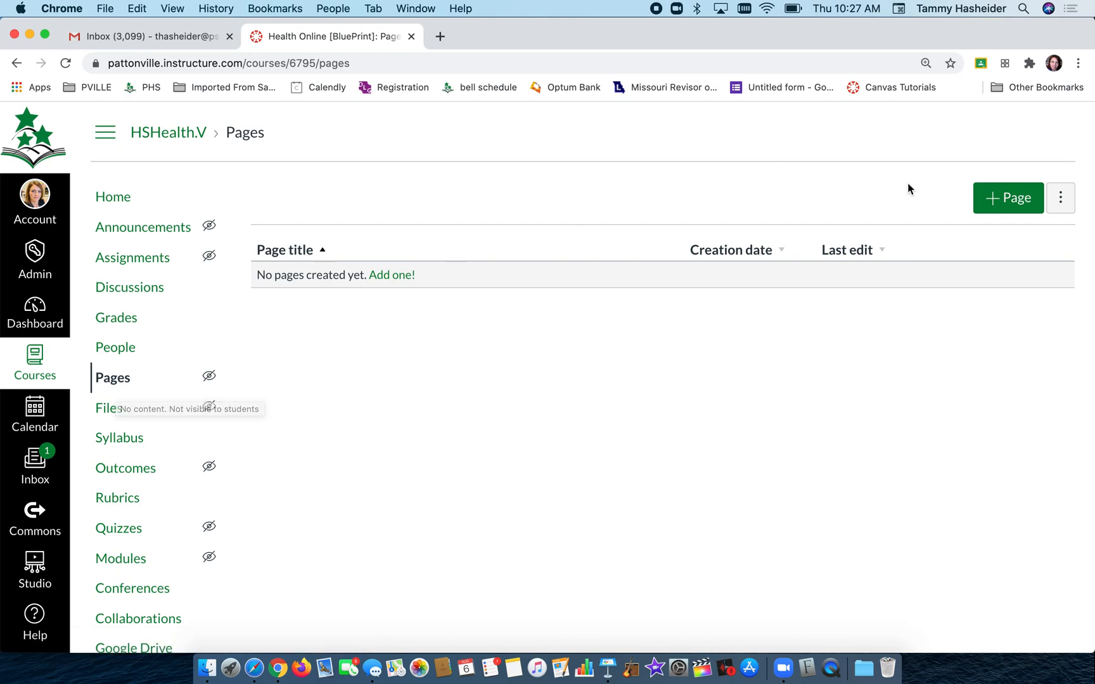
{"action": "left_click", "coordinate": [1007, 199]}
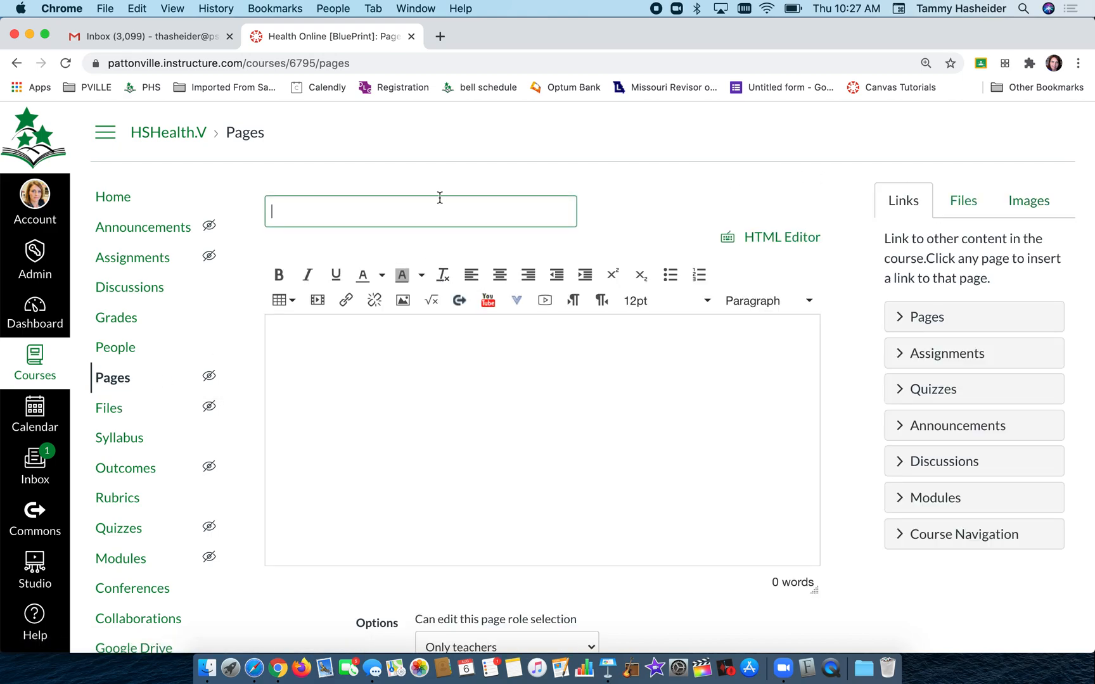
Title the page 'Home Page' with body 'This is where my homepage content will go.'
{"action": "type", "text": "Home Page"}
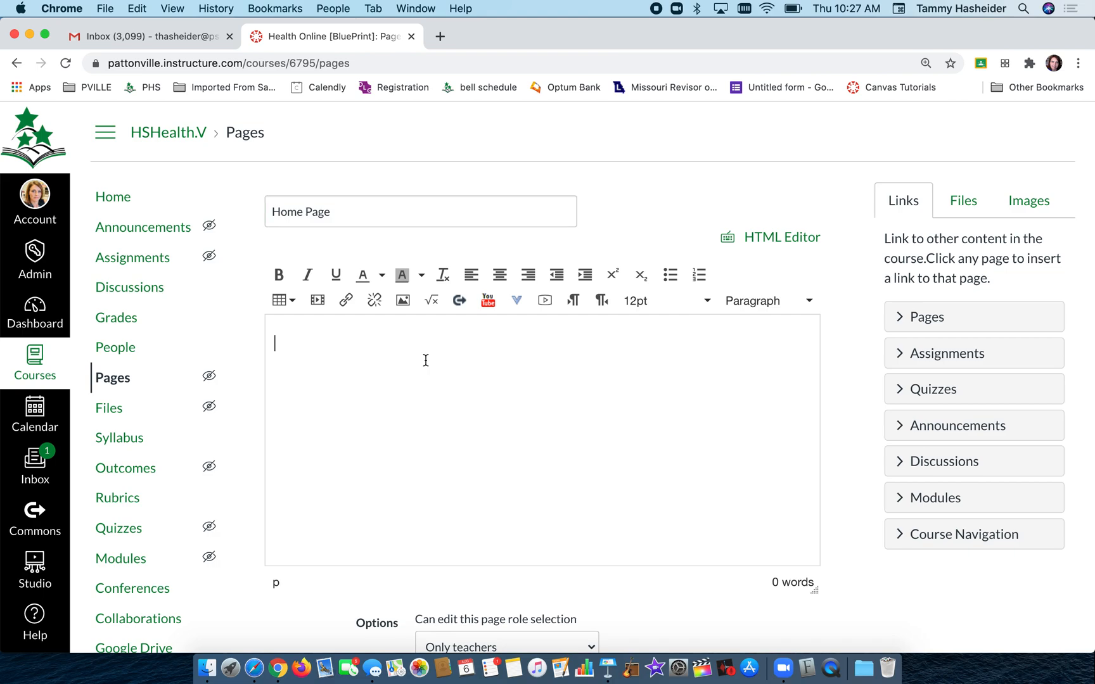
{"action": "type", "text": "This is where my"}
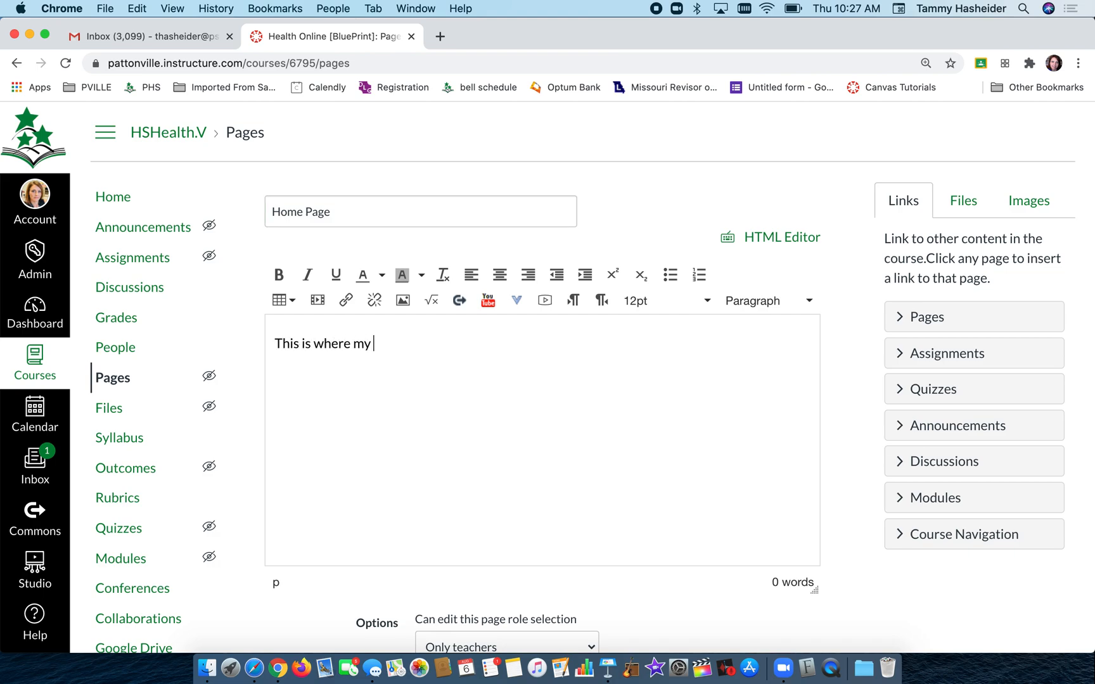
{"action": "type", "text": "homepage cong"}
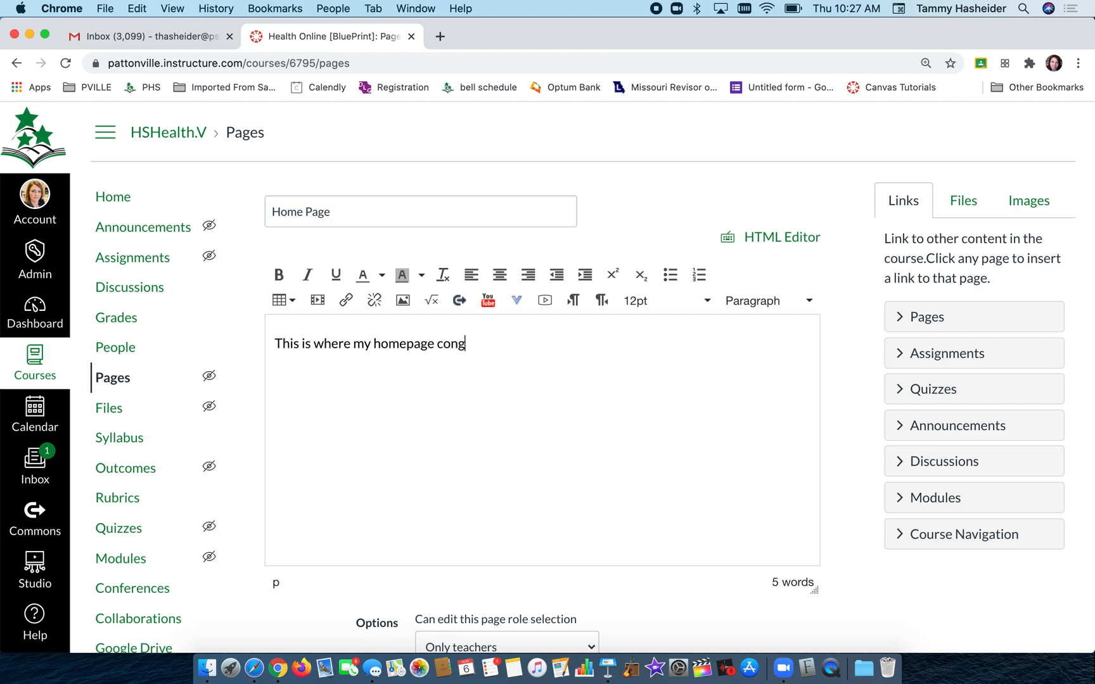
{"action": "type", "text": "tent will go."}
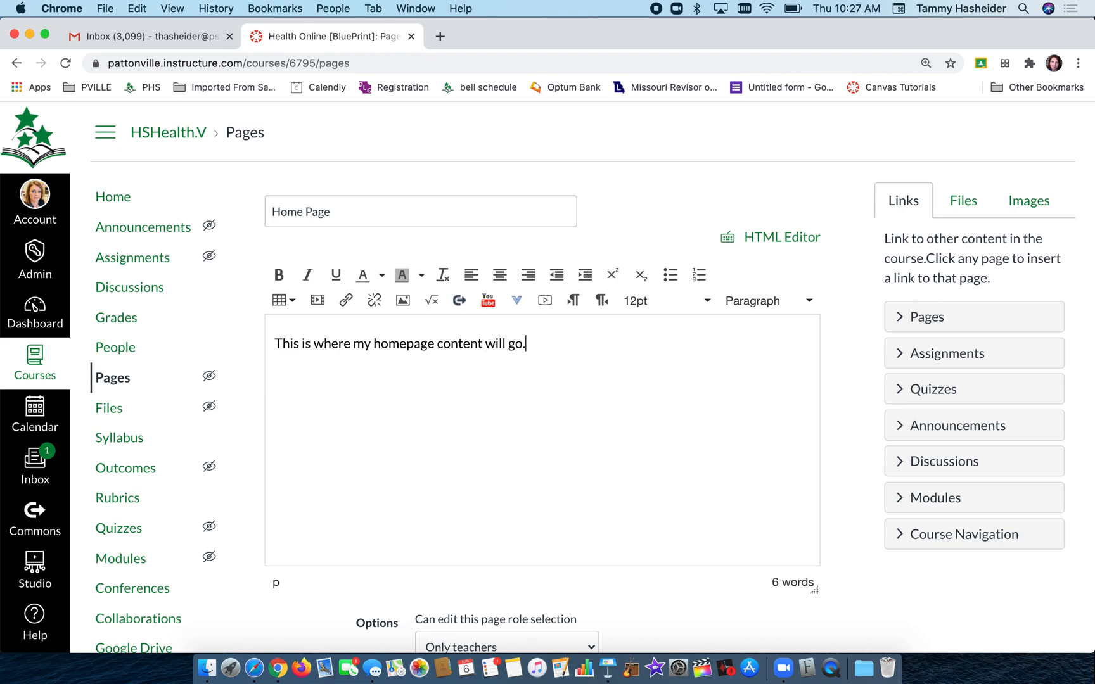
{"action": "scroll", "scroll_direction": "down", "scroll_amount": 3}
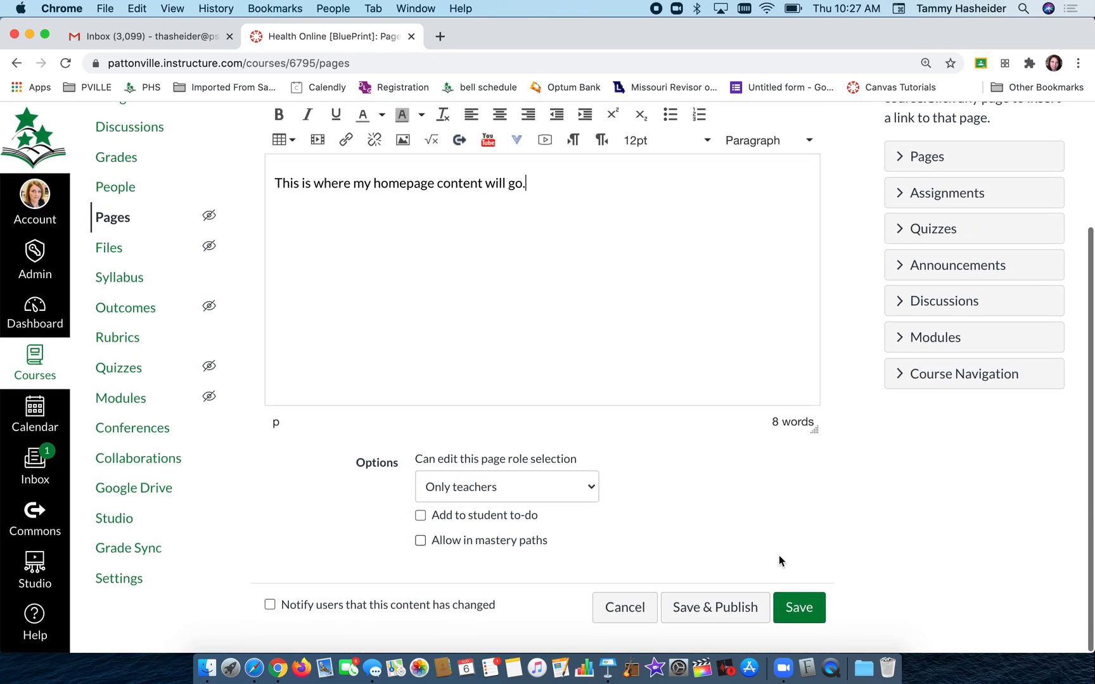
Save the new 'Home Page' page, then publish it
{"action": "left_click", "coordinate": [798, 607]}
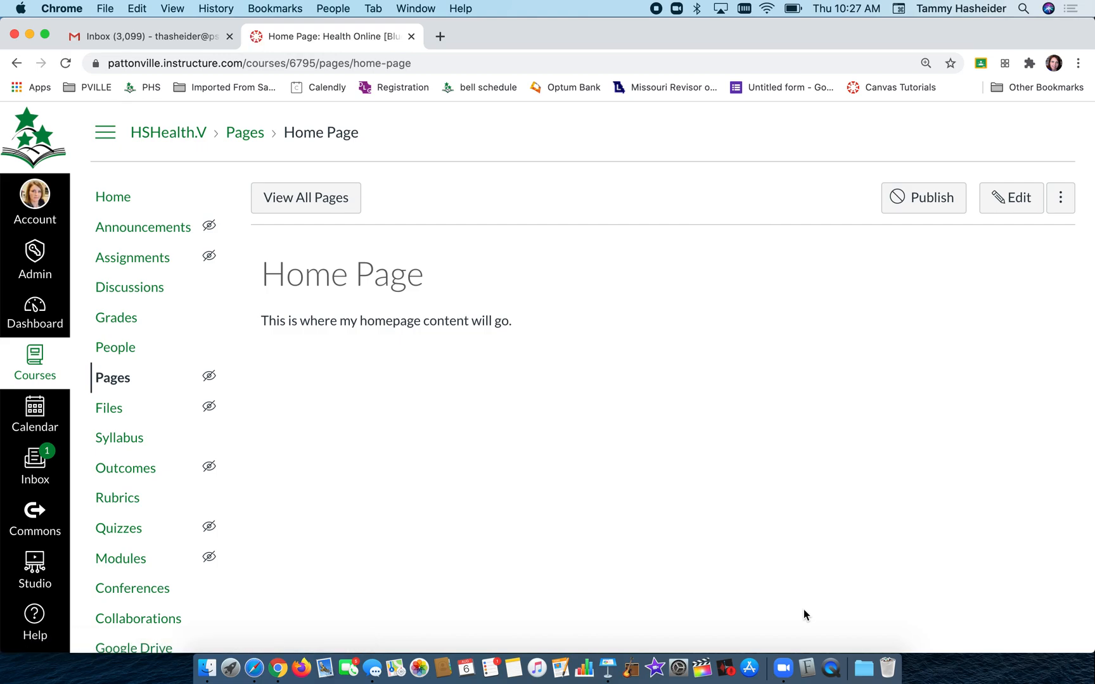
{"action": "left_click", "coordinate": [923, 198]}
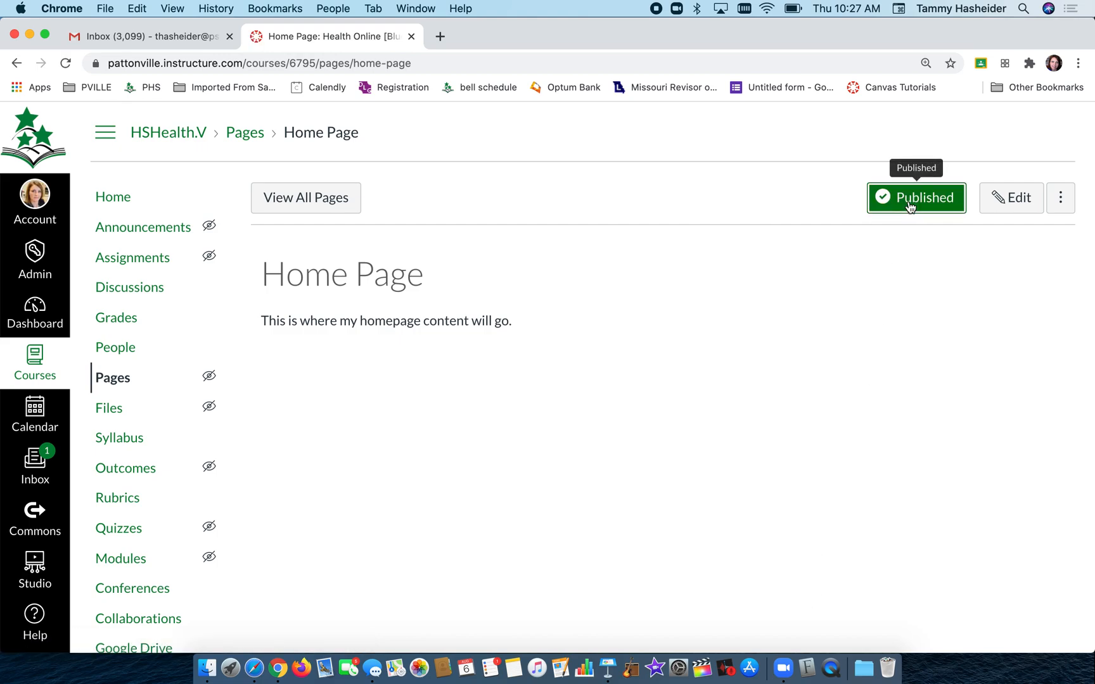
{"action": "mouse_move", "coordinate": [306, 198]}
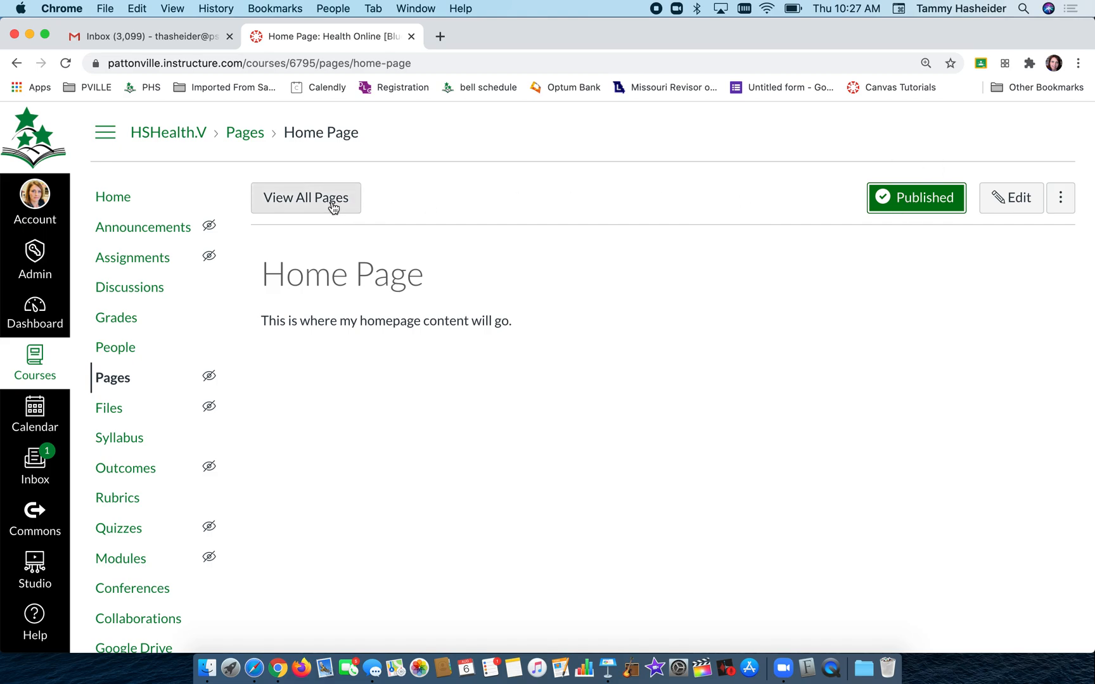
In the pages list, set 'Home Page' as the course front page
{"action": "left_click", "coordinate": [305, 198]}
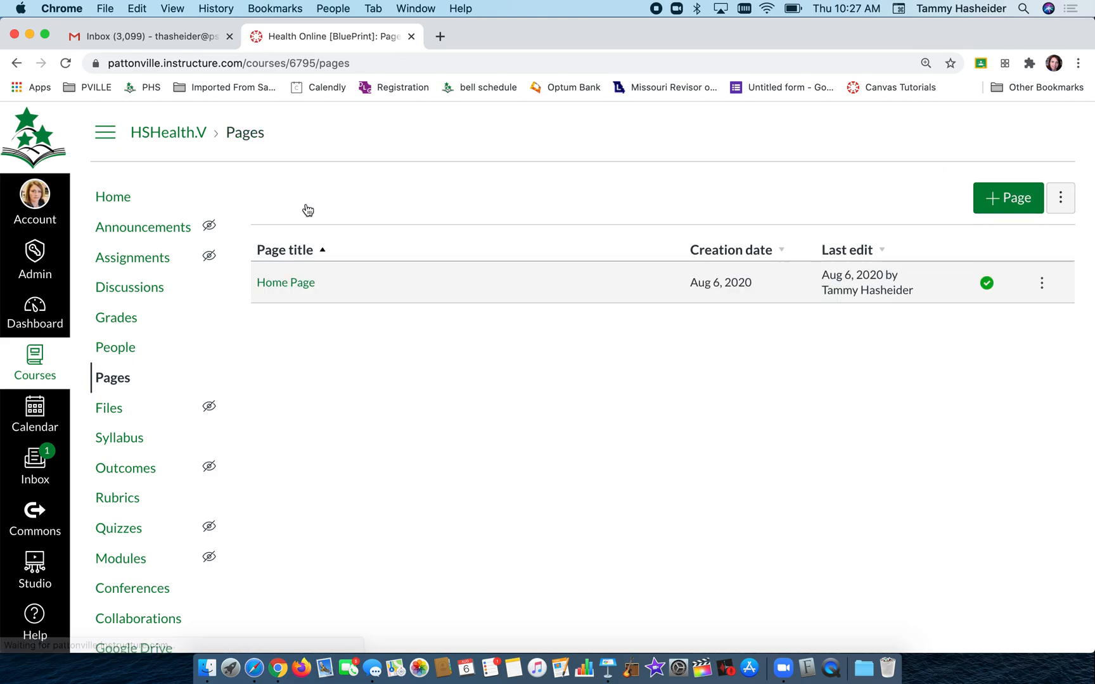
{"action": "left_click", "coordinate": [1041, 283]}
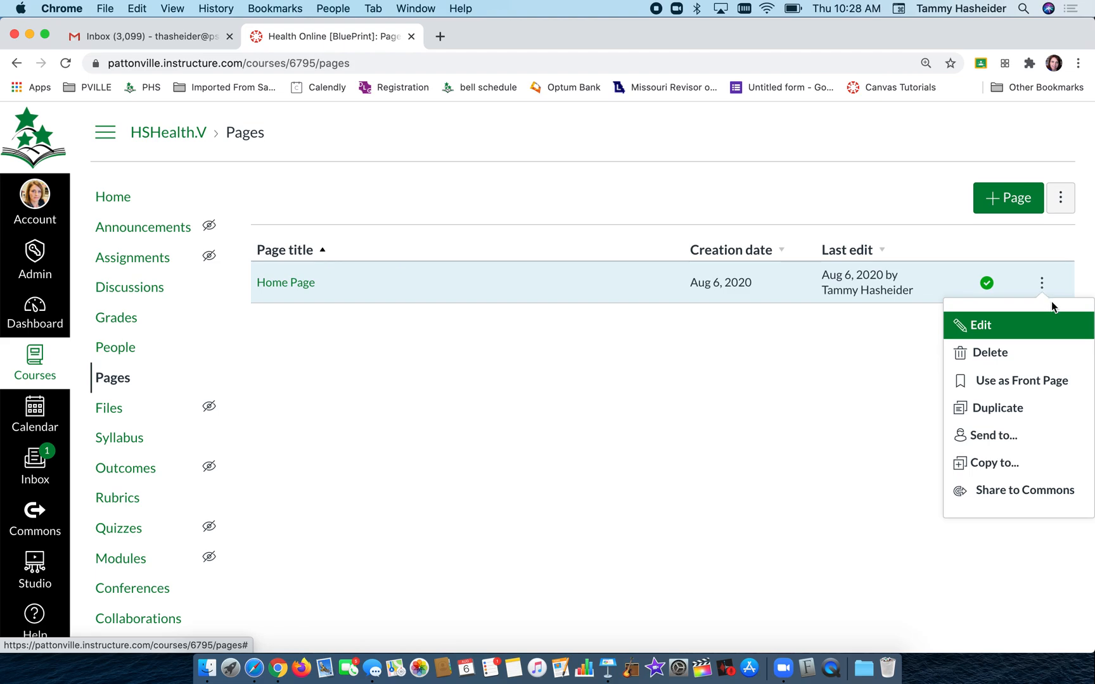
{"action": "mouse_move", "coordinate": [1015, 381]}
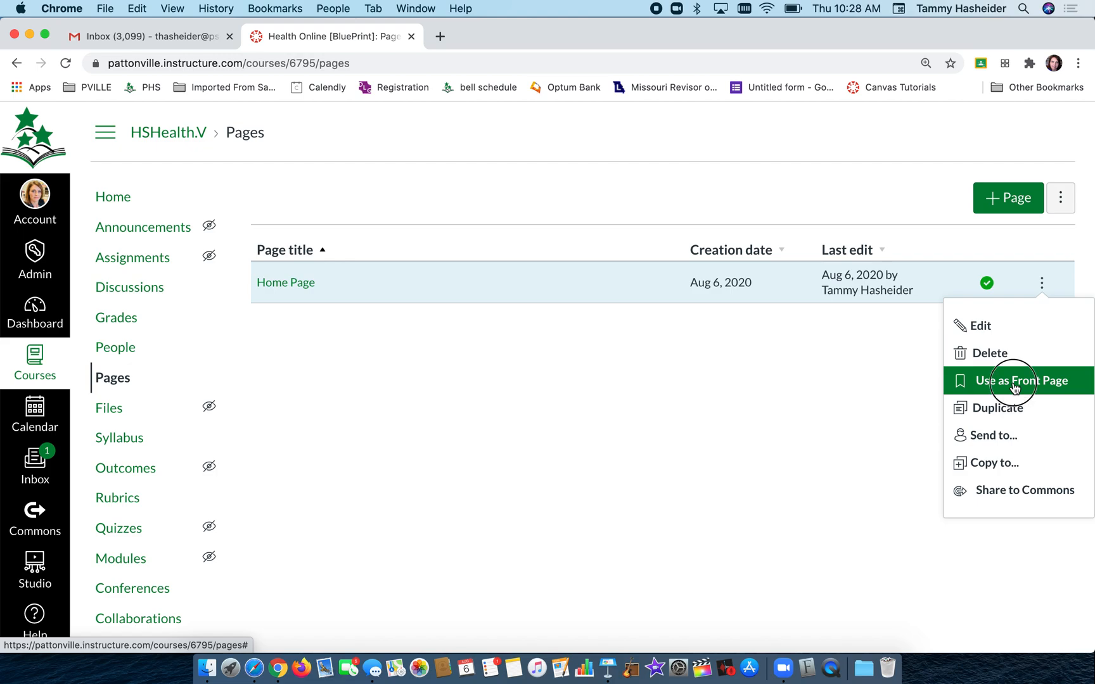
{"action": "left_click", "coordinate": [1020, 381]}
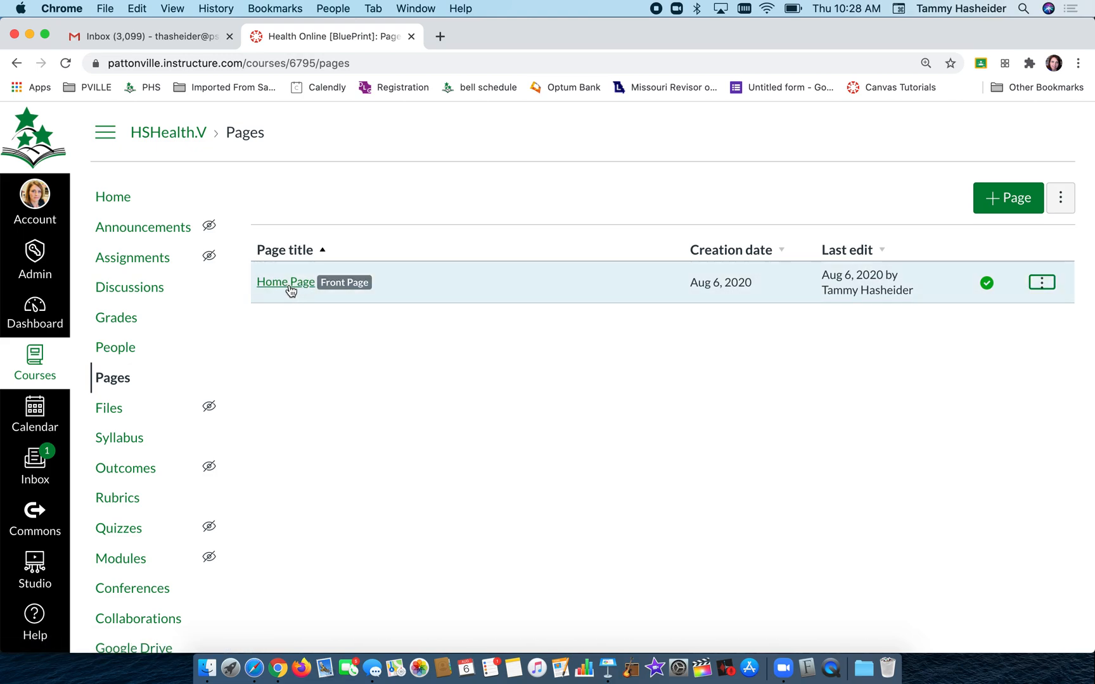
{"action": "mouse_move", "coordinate": [343, 306]}
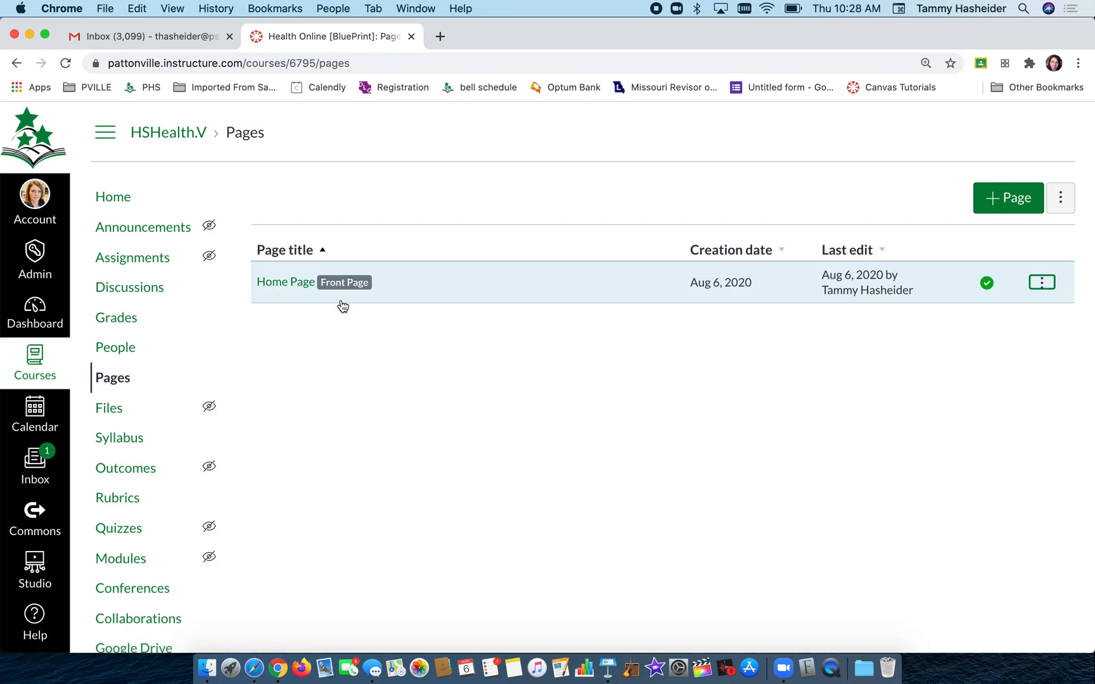
{"action": "mouse_move", "coordinate": [1008, 198]}
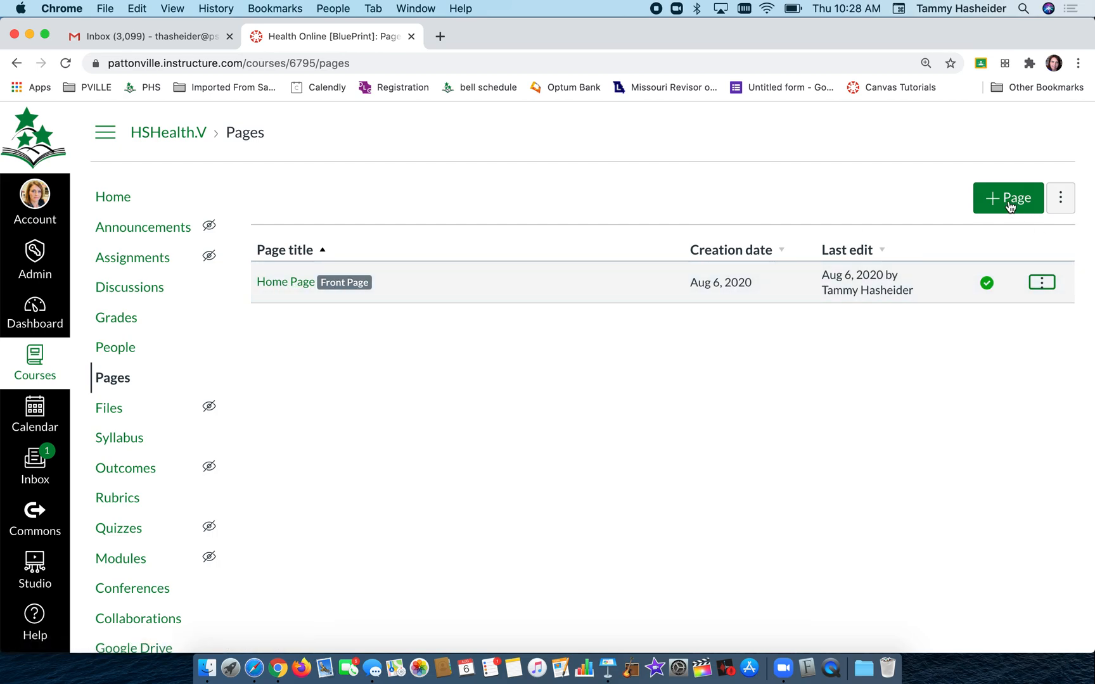
Create a page titled 'Another page' containing 'hi' and save it
{"action": "left_click", "coordinate": [1008, 198]}
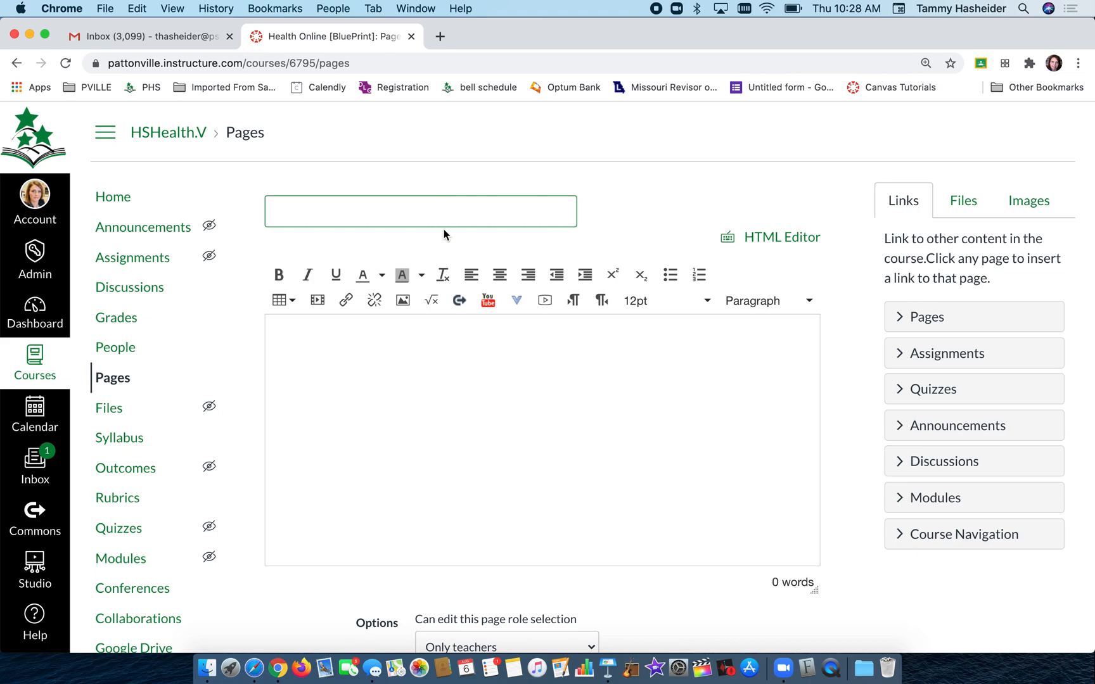
{"action": "type", "text": "Anothe"}
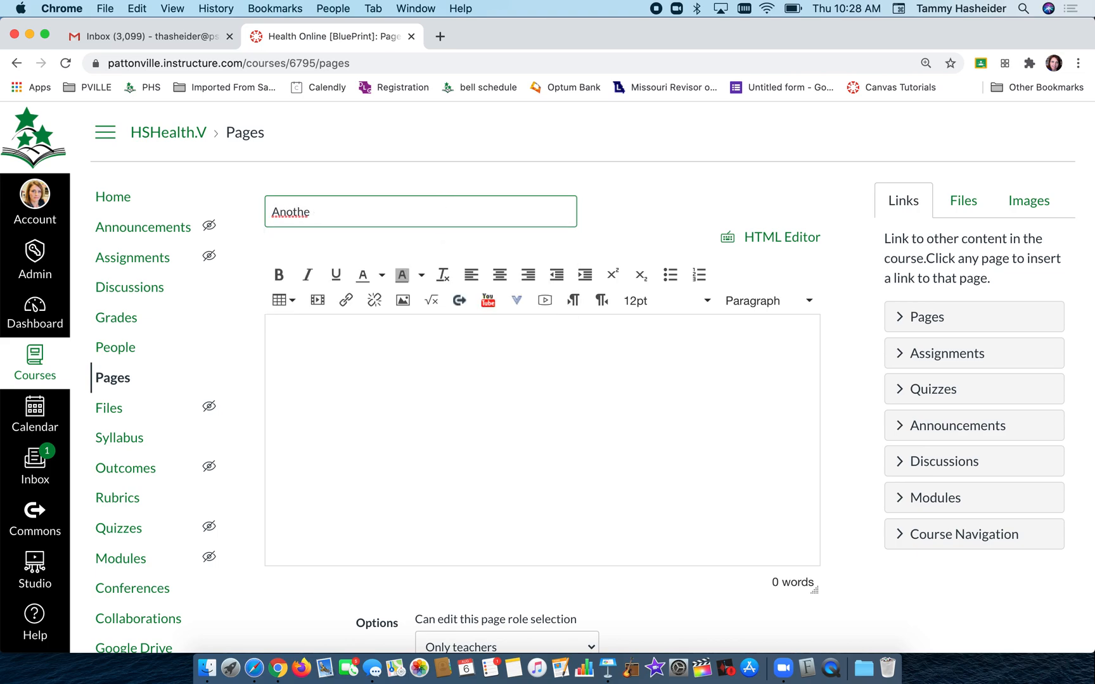
{"action": "type", "text": "r page"}
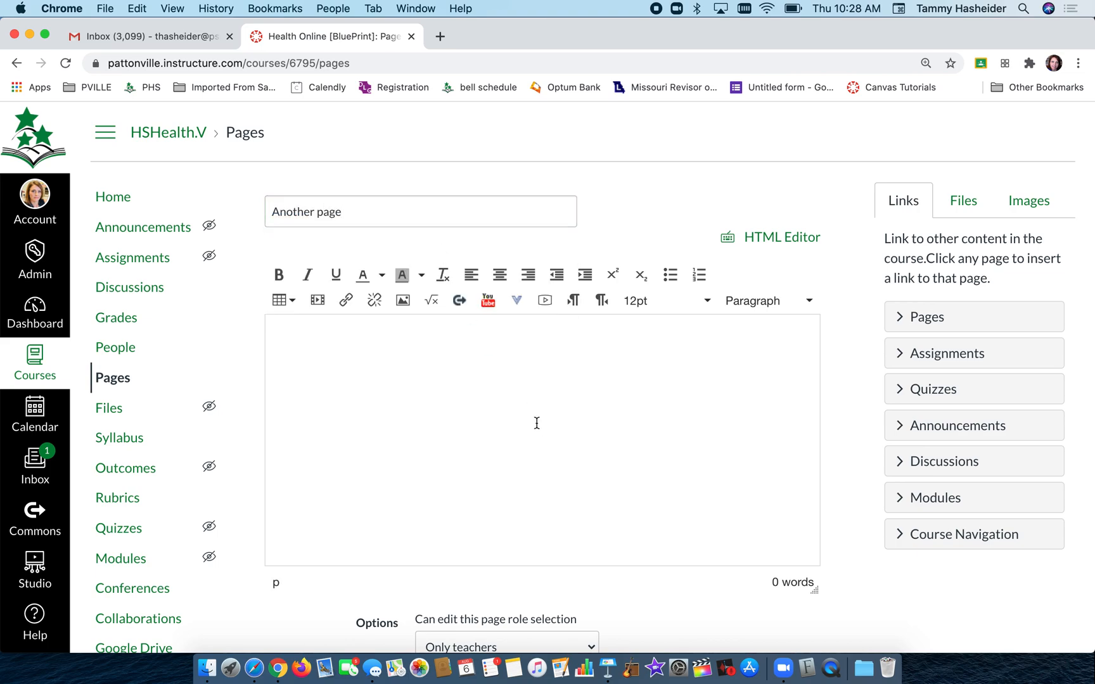
{"action": "left_click", "coordinate": [799, 607]}
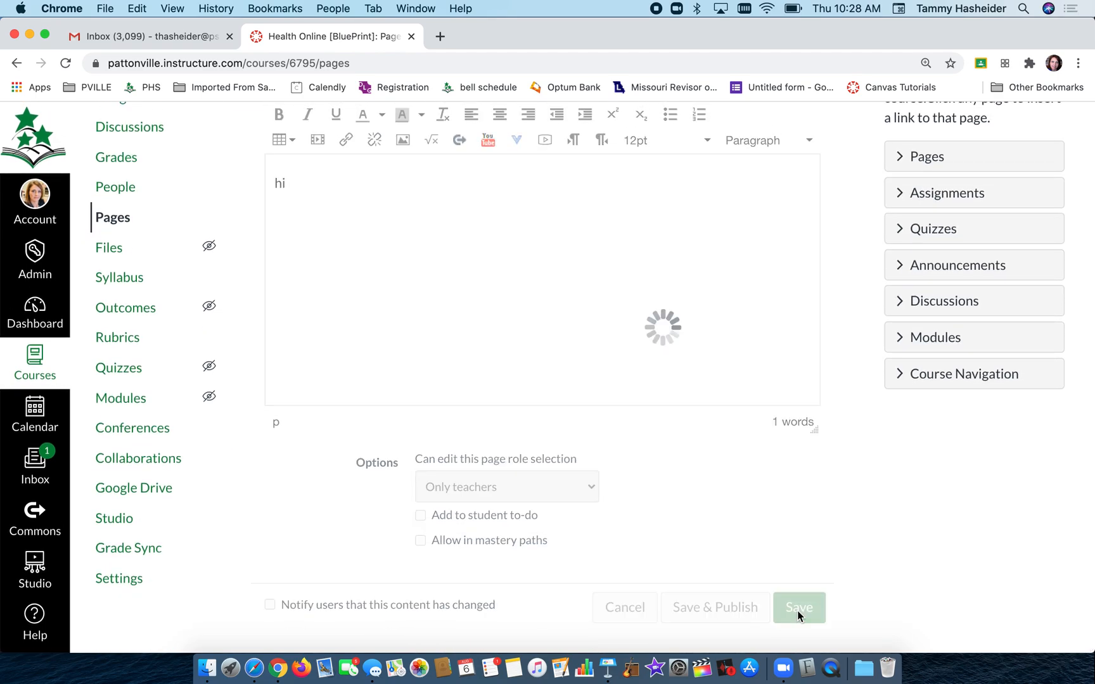
{"action": "left_click", "coordinate": [798, 608]}
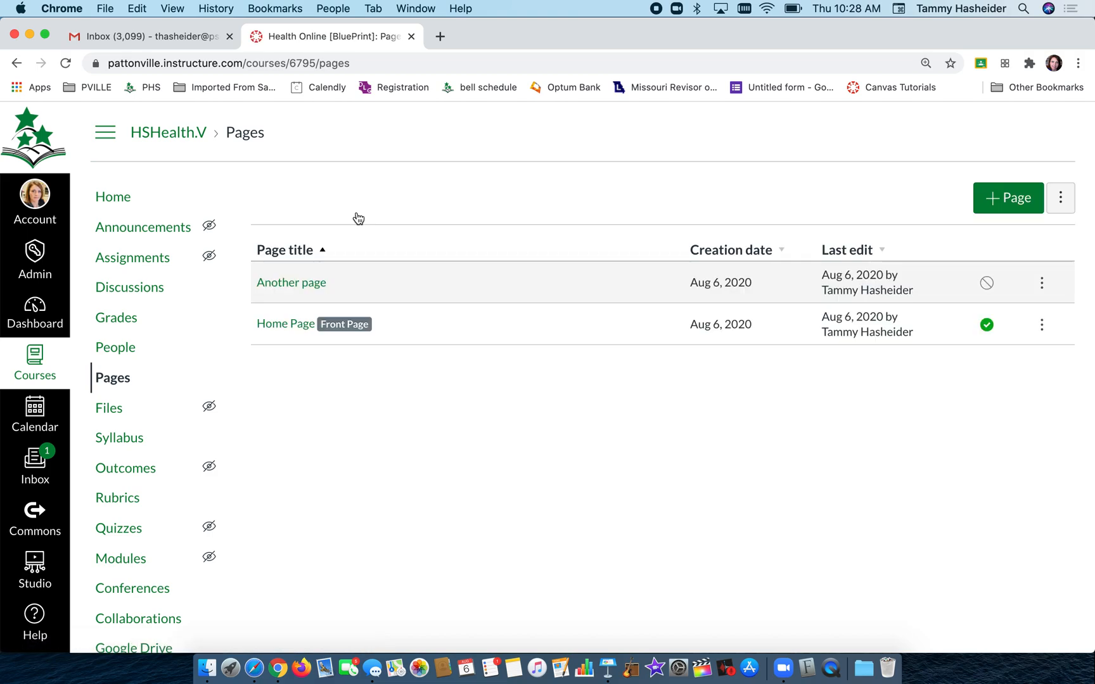
{"action": "mouse_move", "coordinate": [299, 436]}
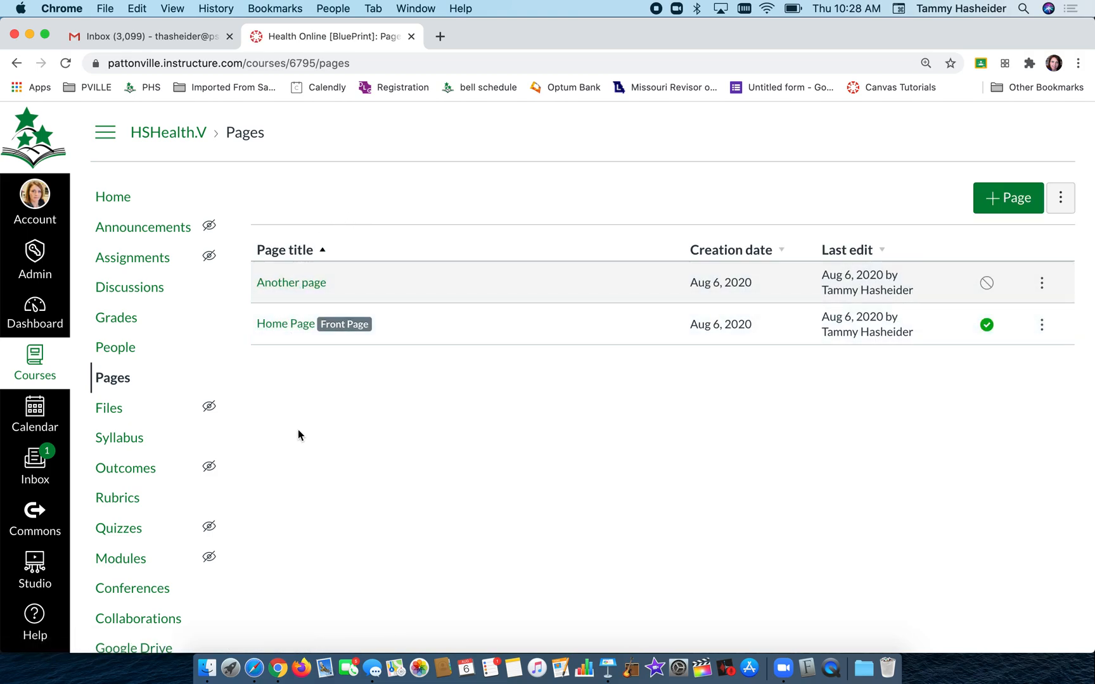
{"action": "mouse_move", "coordinate": [285, 323]}
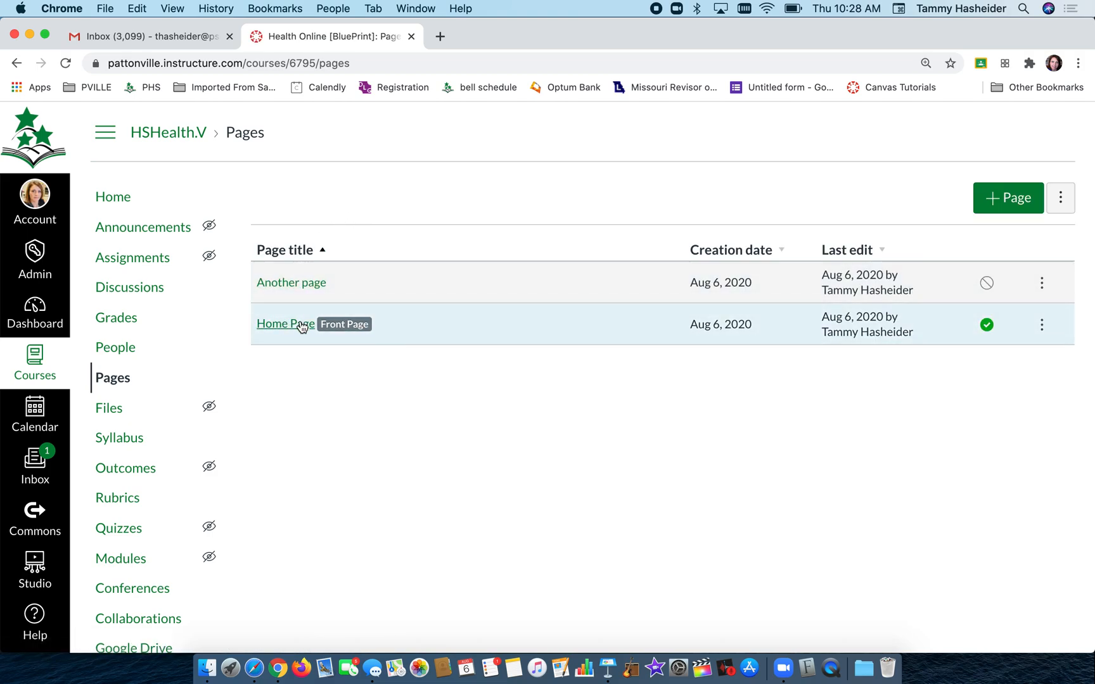
{"action": "mouse_move", "coordinate": [323, 338]}
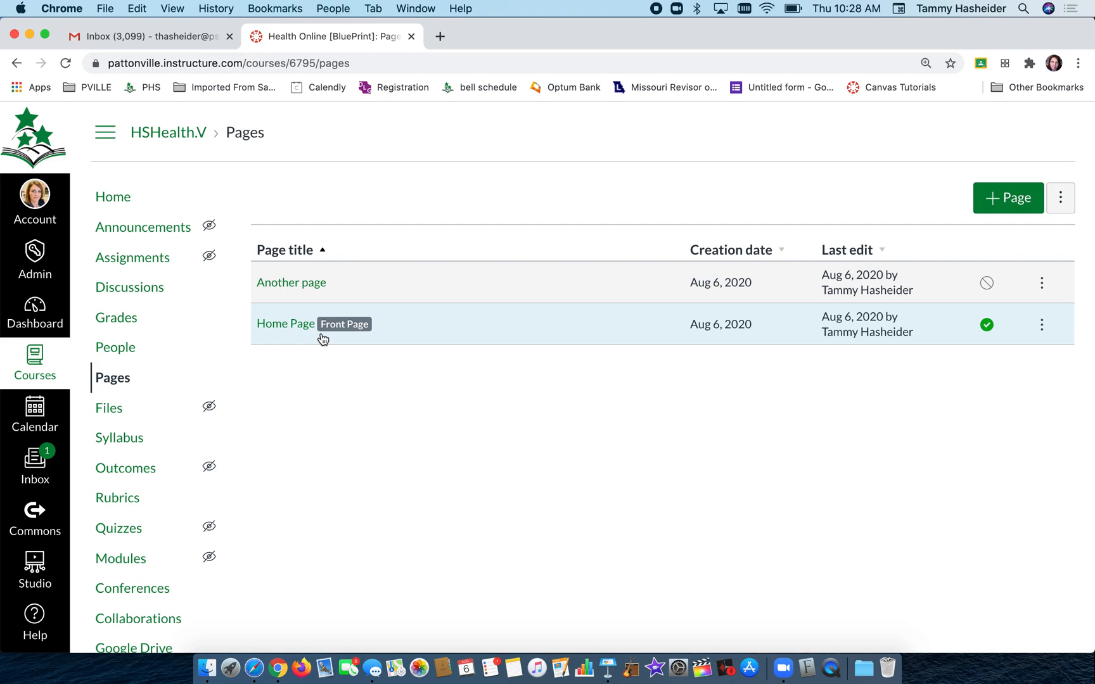
{"action": "mouse_move", "coordinate": [334, 337]}
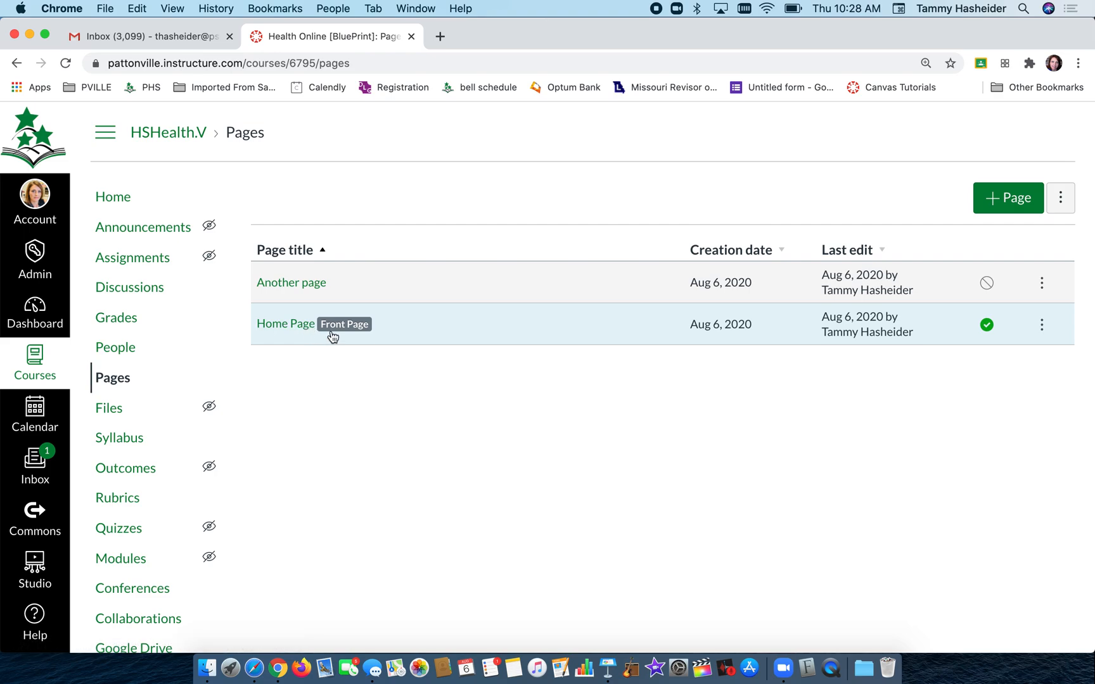
{"action": "mouse_move", "coordinate": [985, 325]}
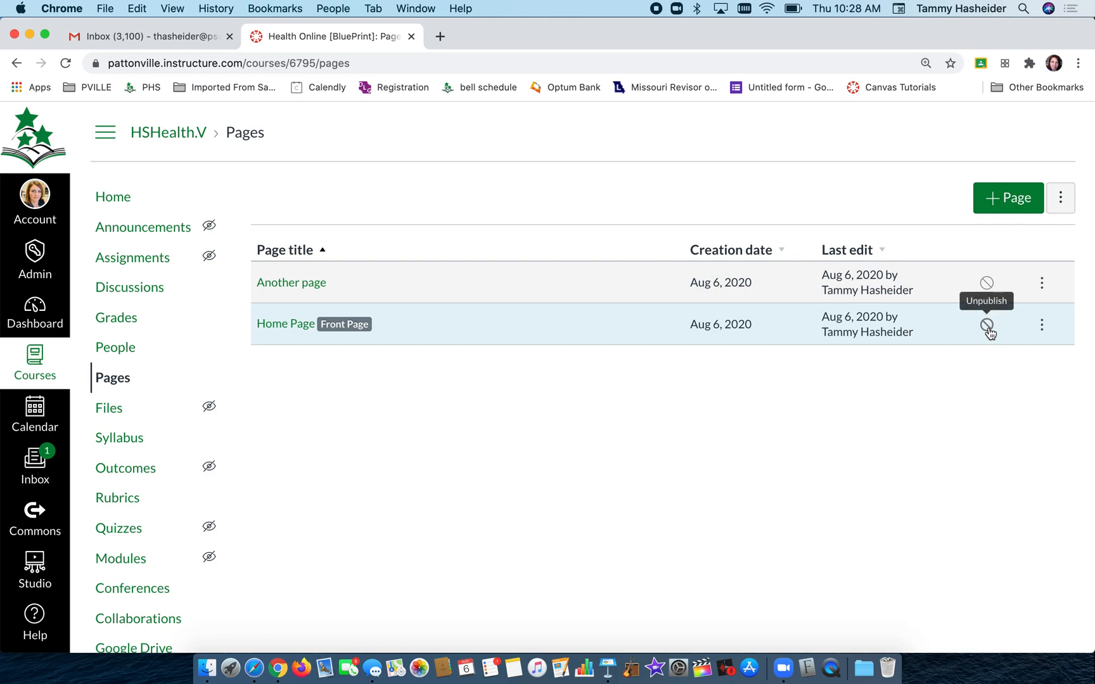
Hover Home Page's publish icon, then return to the HSHealth.V course home
{"action": "left_click", "coordinate": [986, 325]}
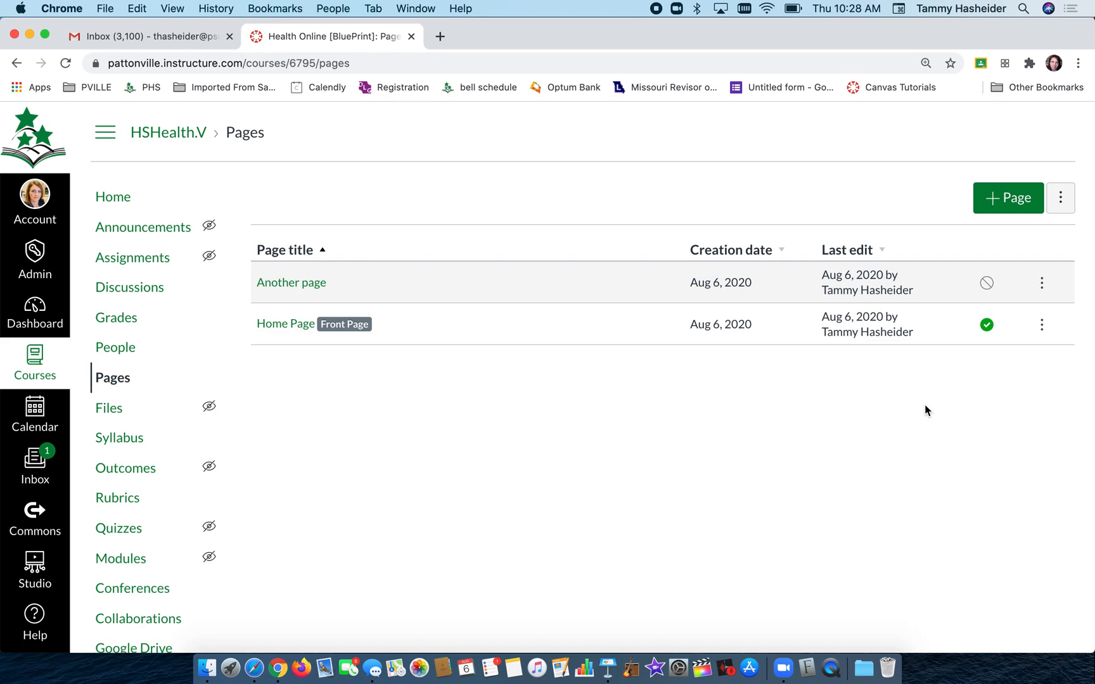
{"action": "left_click", "coordinate": [112, 196]}
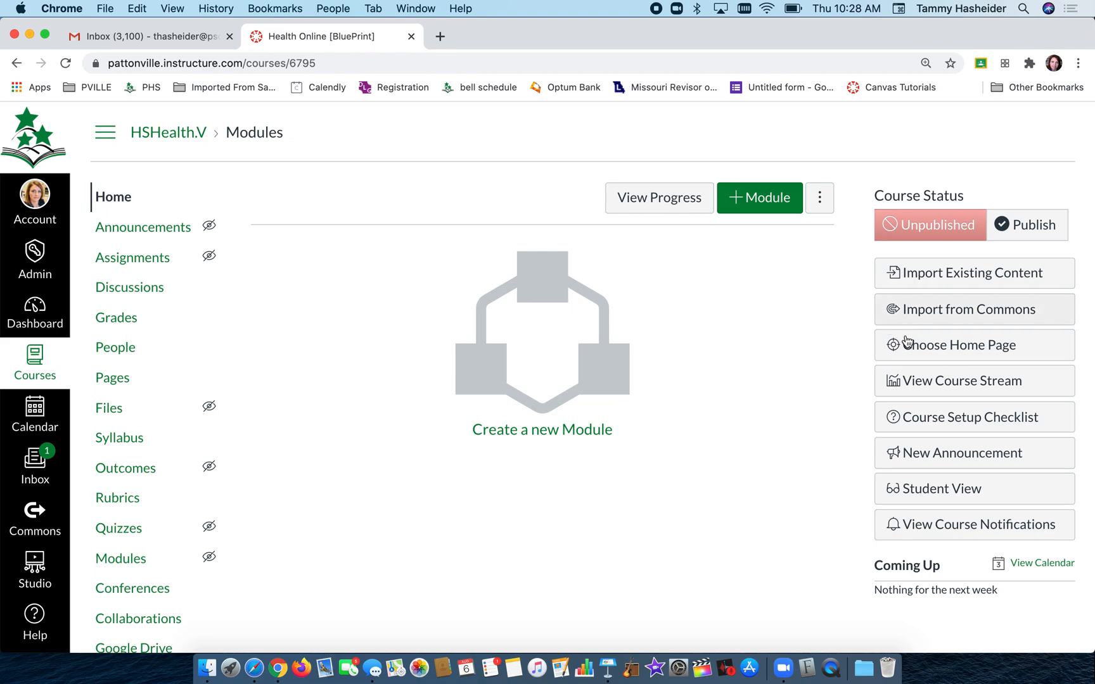
Switch the course home to Pages Front Page, showing 'Home Page', and save
{"action": "left_click", "coordinate": [958, 344]}
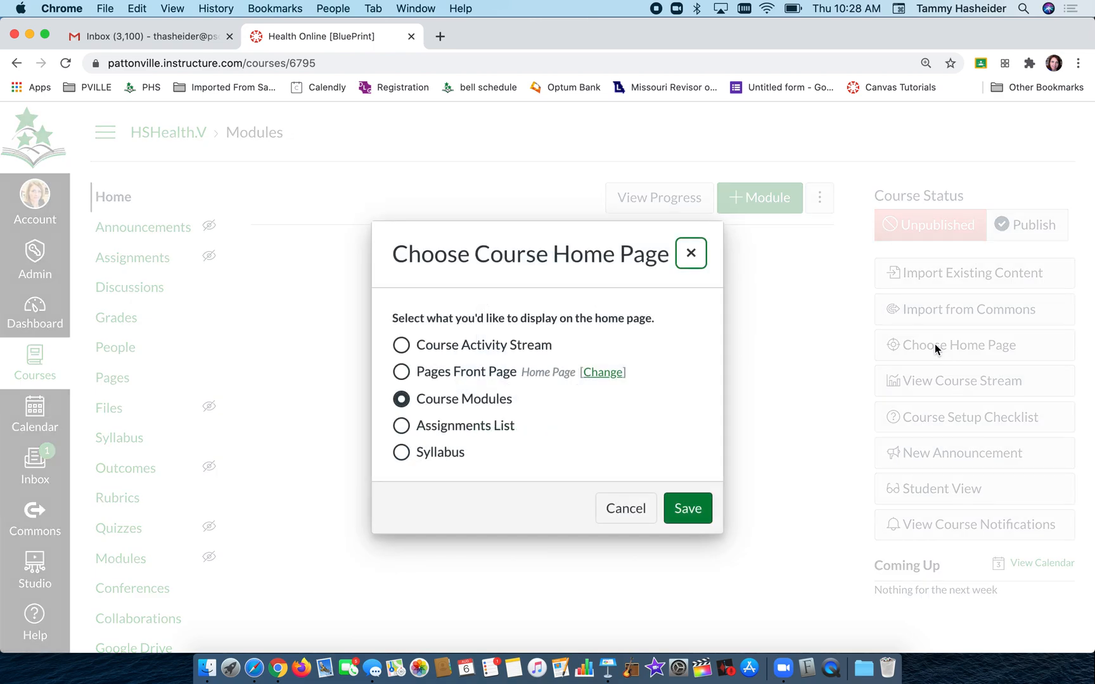
{"action": "left_click", "coordinate": [401, 372]}
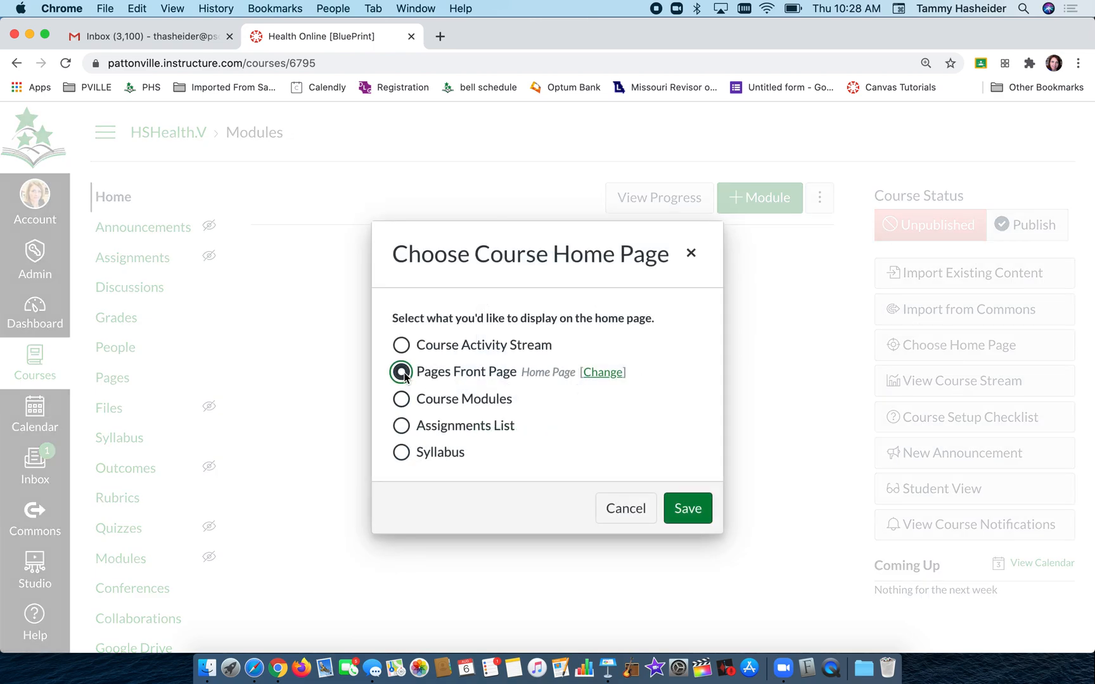
{"action": "left_click", "coordinate": [402, 371]}
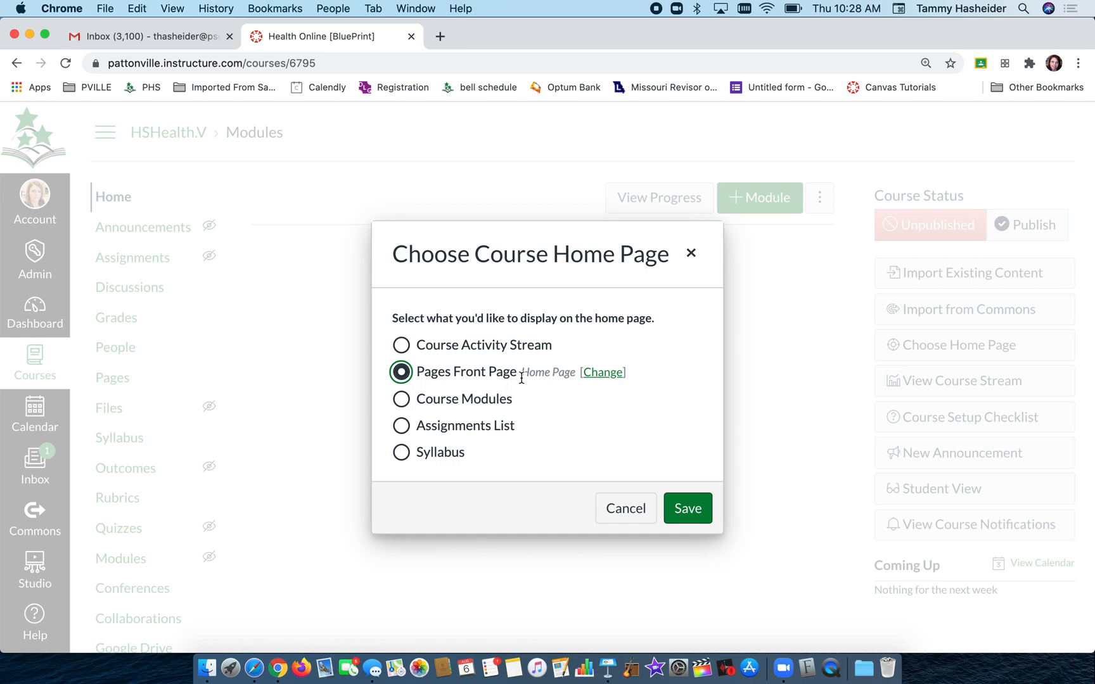
{"action": "mouse_move", "coordinate": [584, 386]}
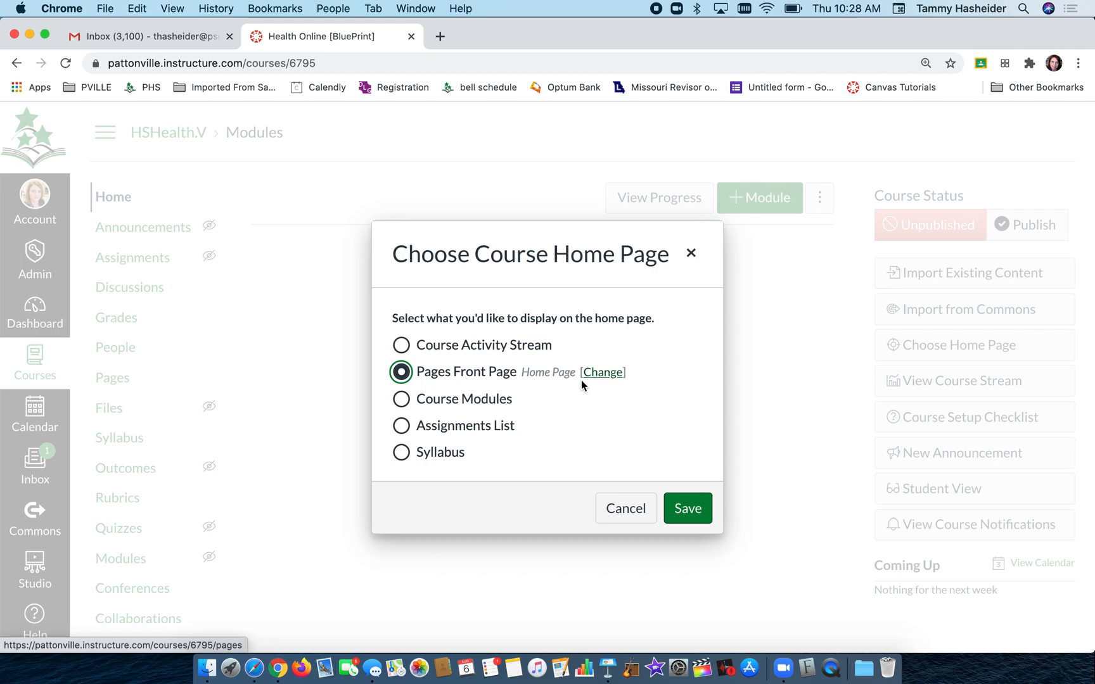
{"action": "mouse_move", "coordinate": [607, 379]}
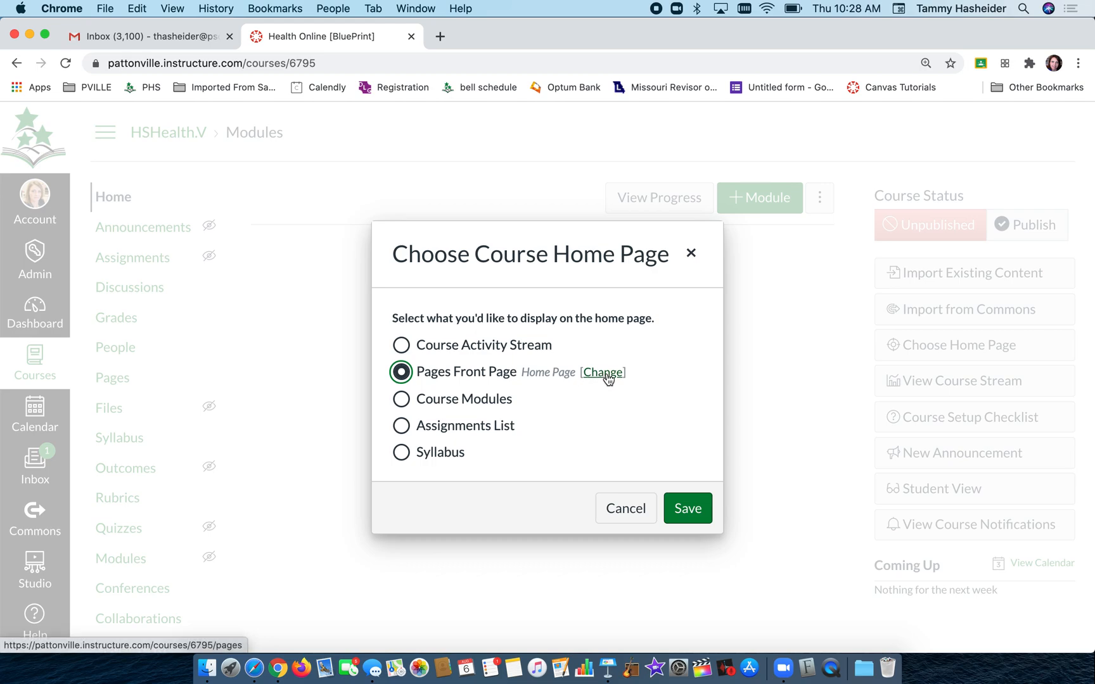
{"action": "left_click", "coordinate": [686, 508]}
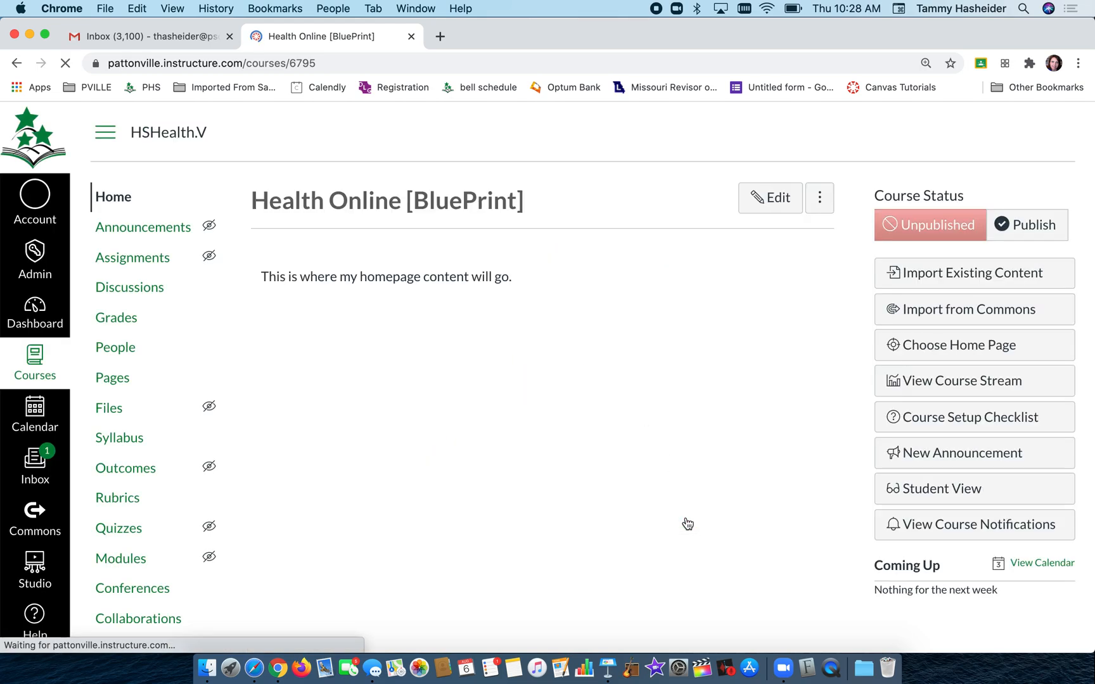
{"action": "mouse_move", "coordinate": [467, 293]}
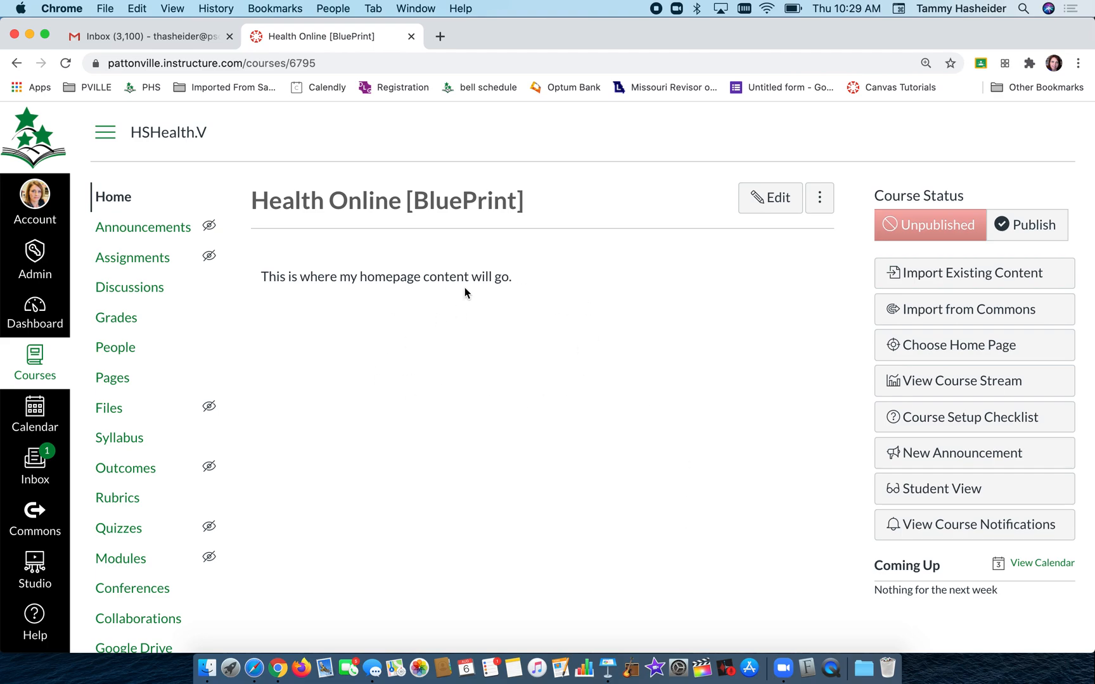
Reopen Choose Home Page and follow the Change link next to Pages Front Page
{"action": "scroll", "scroll_direction": "down", "scroll_amount": 3}
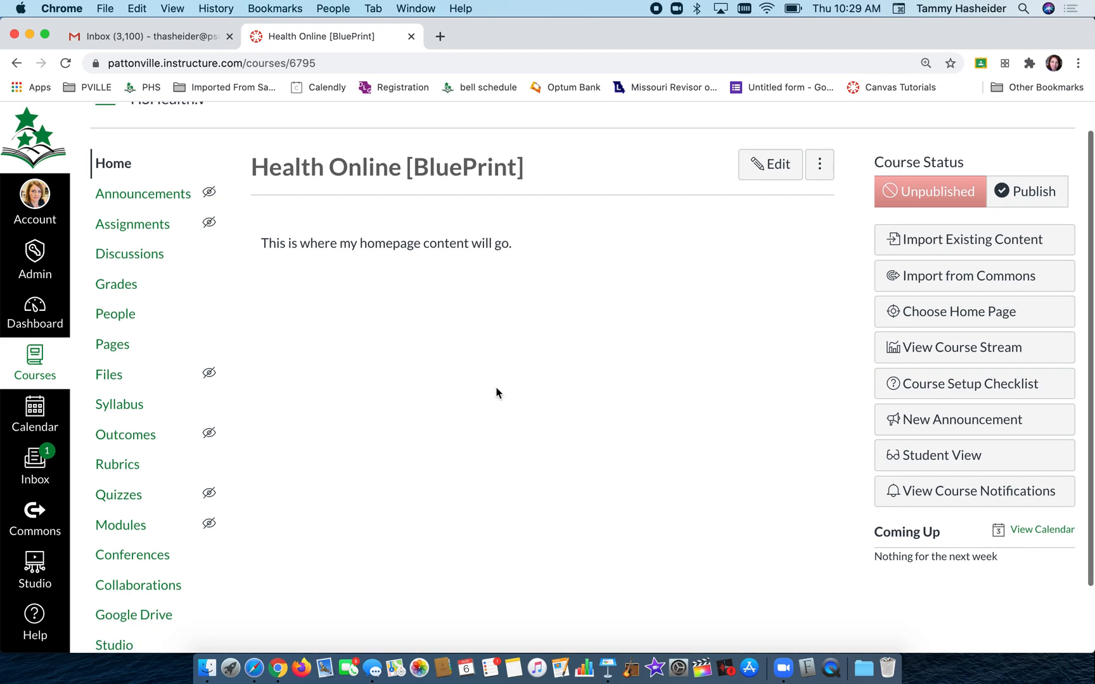
{"action": "mouse_move", "coordinate": [555, 483]}
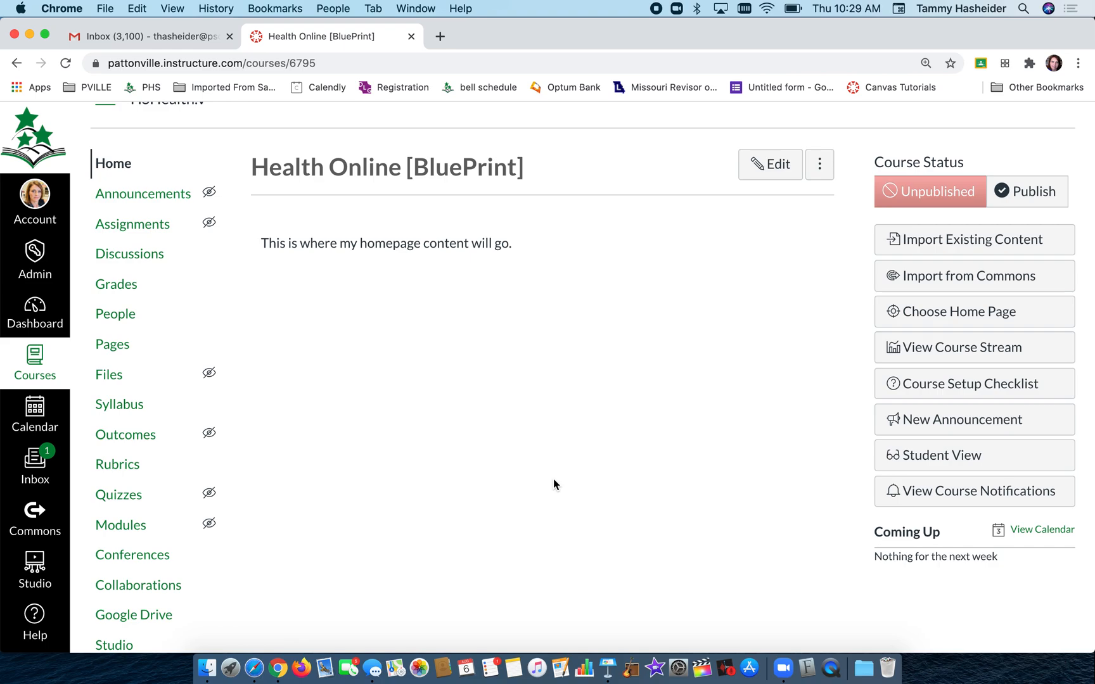
{"action": "scroll", "scroll_direction": "up", "scroll_amount": 3}
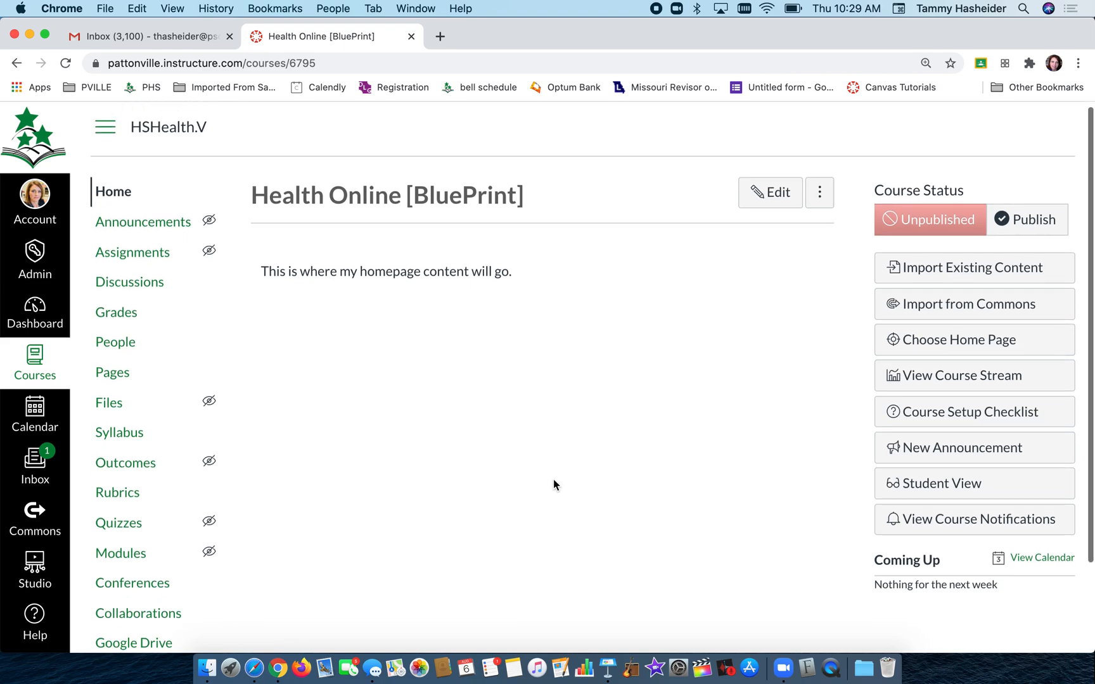
{"action": "left_click", "coordinate": [957, 339]}
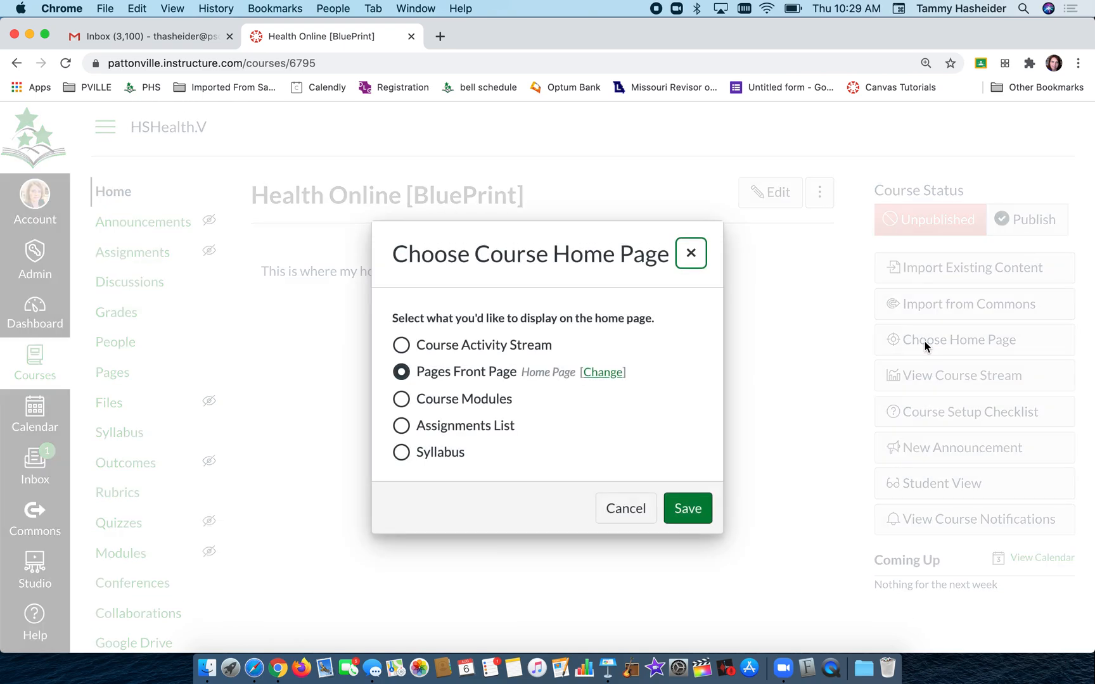
{"action": "left_click", "coordinate": [602, 372]}
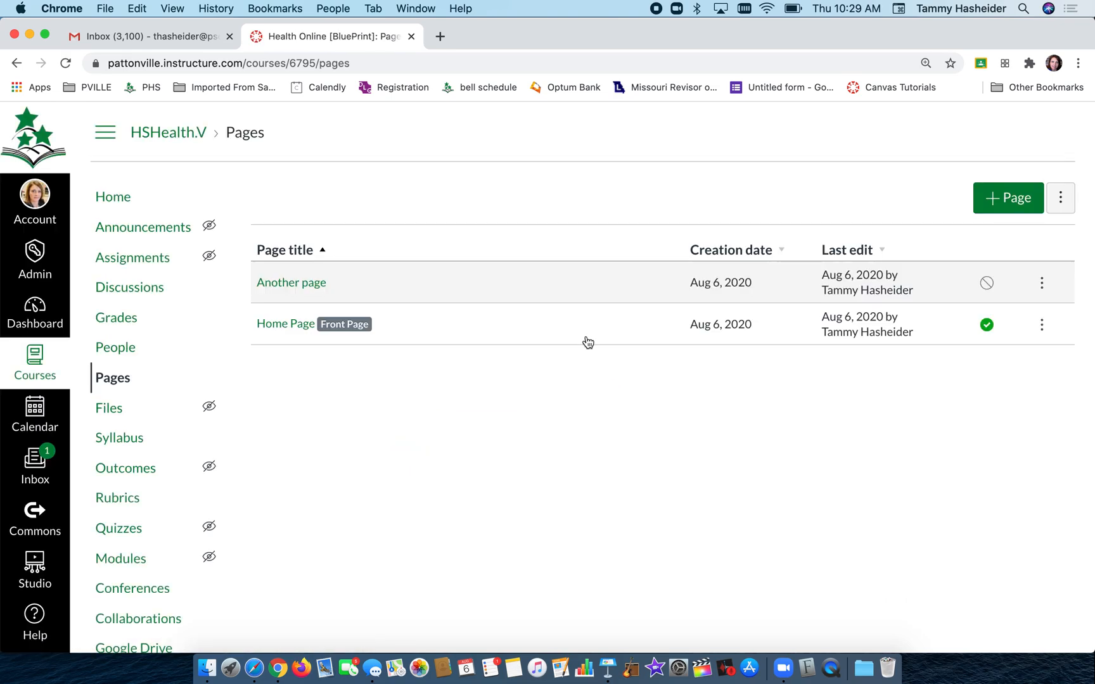
{"action": "mouse_move", "coordinate": [986, 283]}
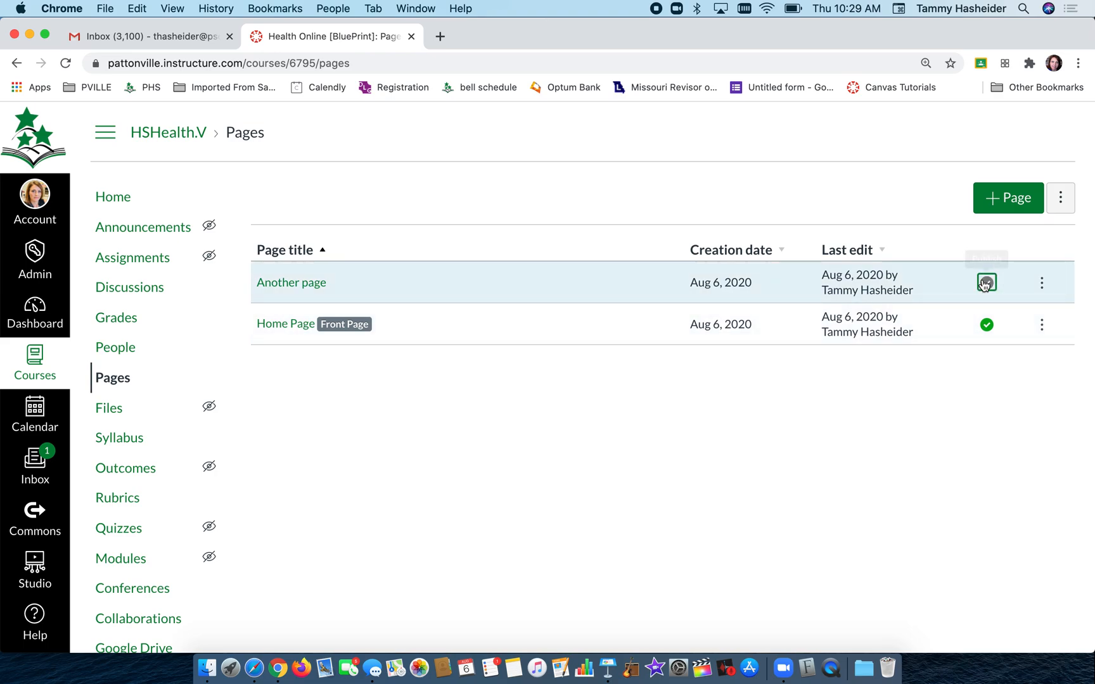
Publish 'Another page' and set it as the course front page
{"action": "left_click", "coordinate": [1041, 283]}
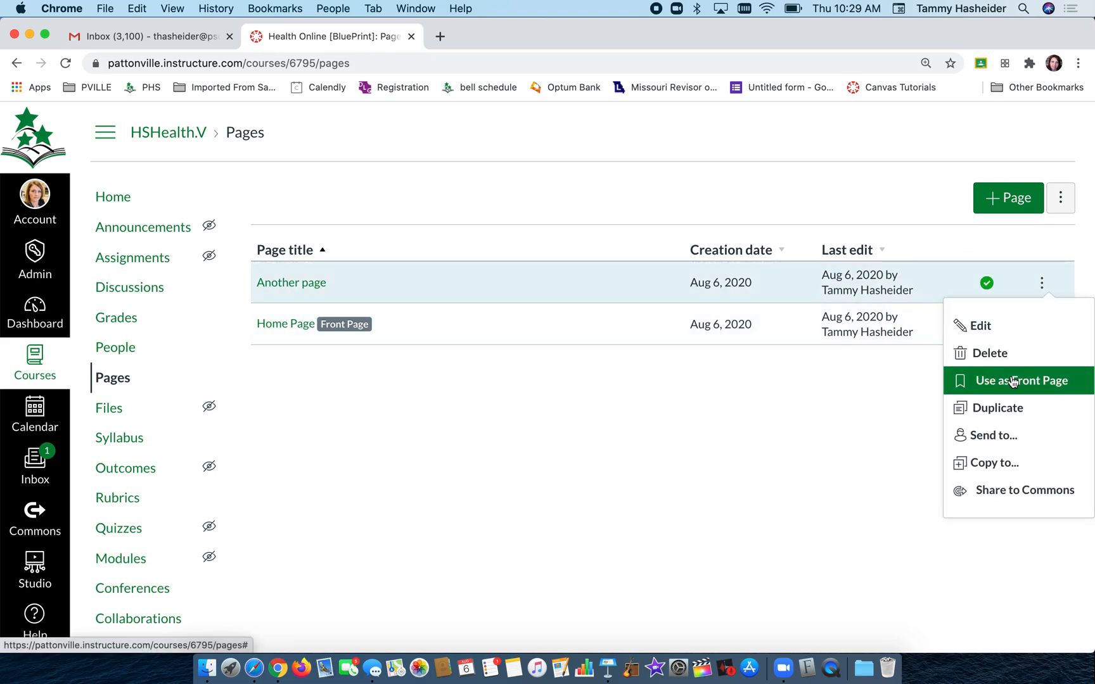
{"action": "left_click", "coordinate": [1023, 381]}
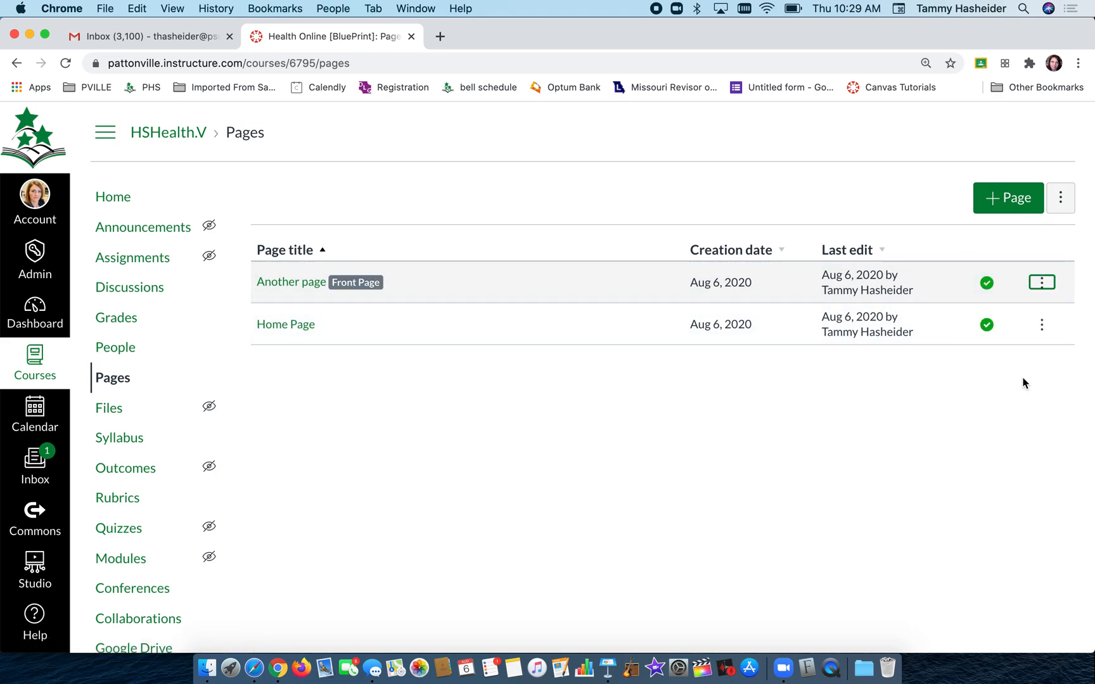